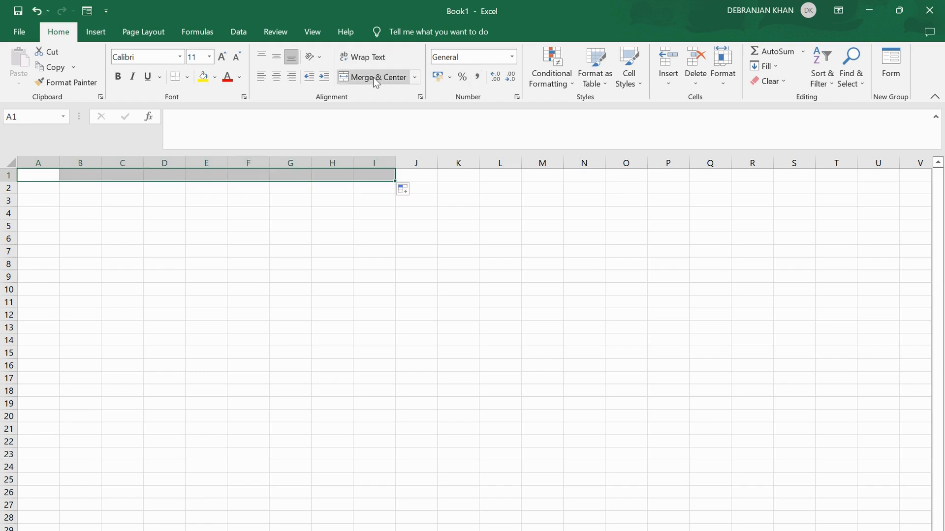
# - Start the STUDENT NAME title in the merged A1:I1 cell and fill it yellow
pyautogui.write('STUDENT NAM')
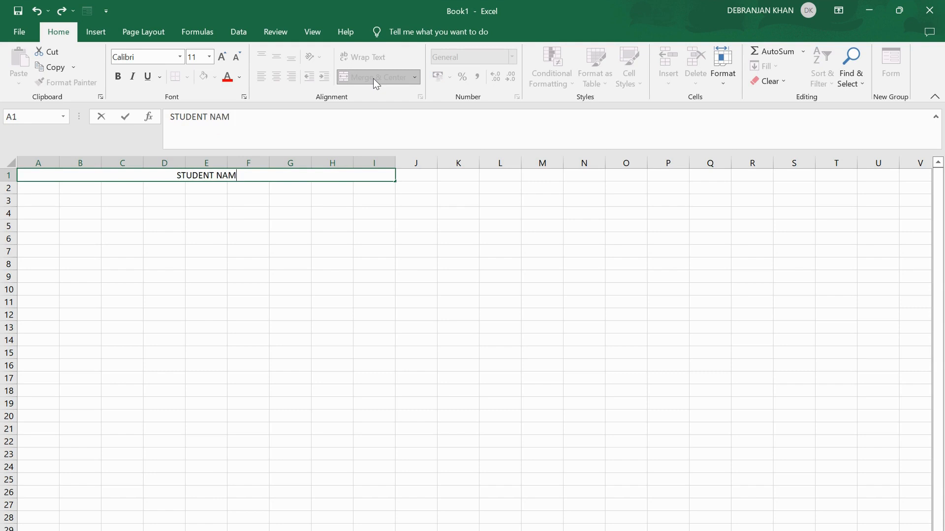
pyautogui.write('E')
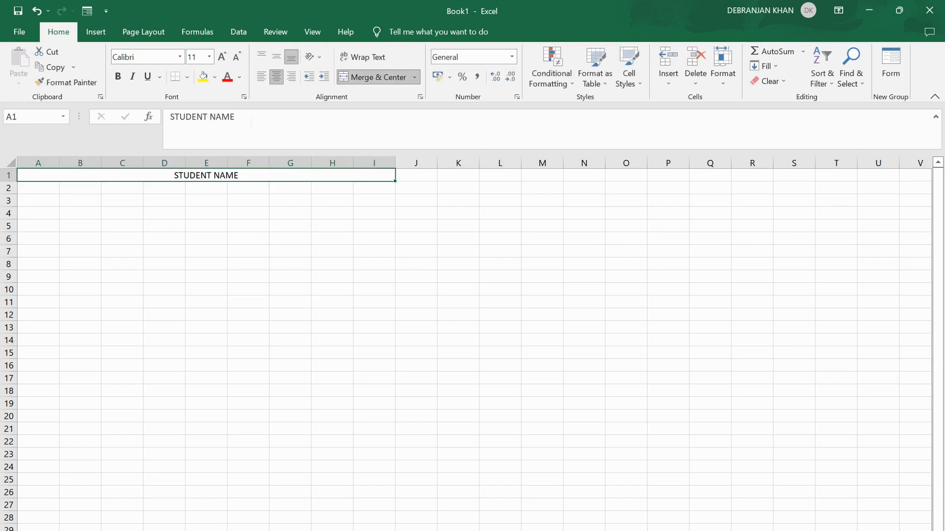
pyautogui.click(214, 76)
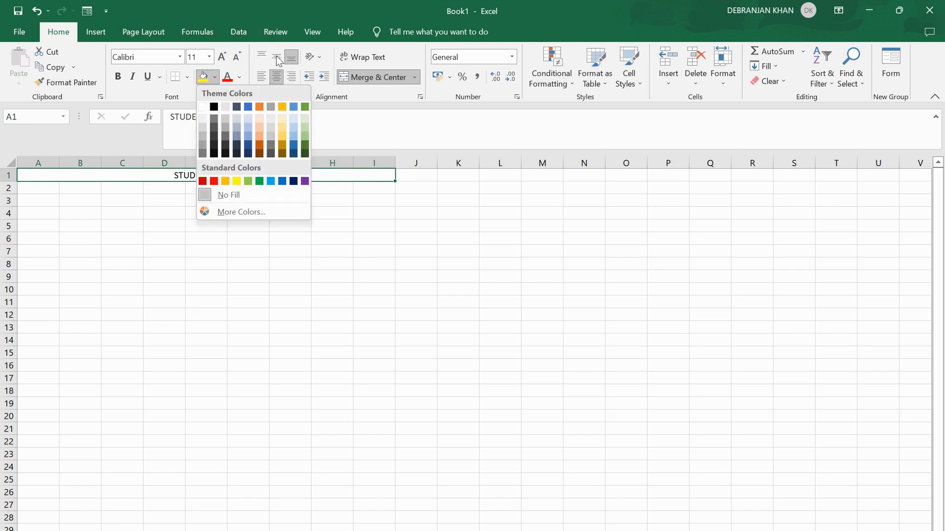
pyautogui.click(225, 153)
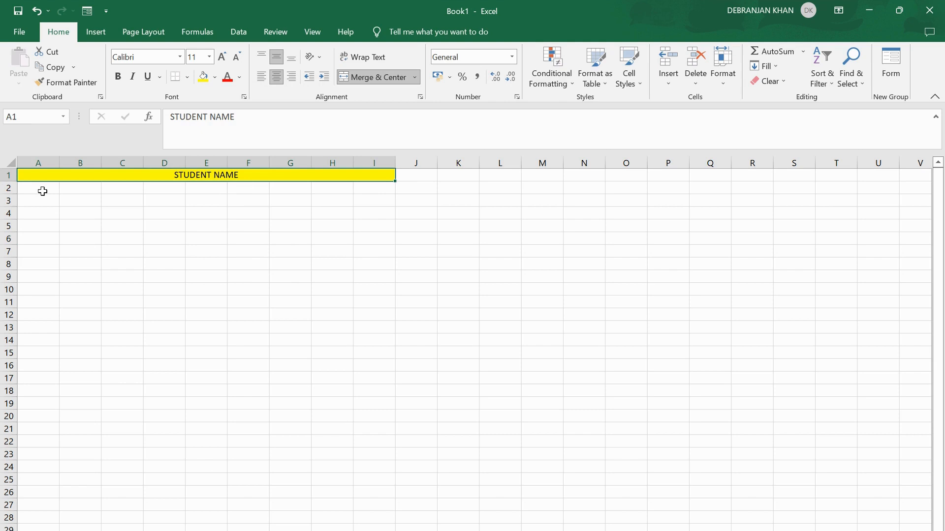
# - Narrow column A and enter a centred SI NO heading in A2
pyautogui.moveTo(65, 162); pyautogui.dragTo(76, 163)
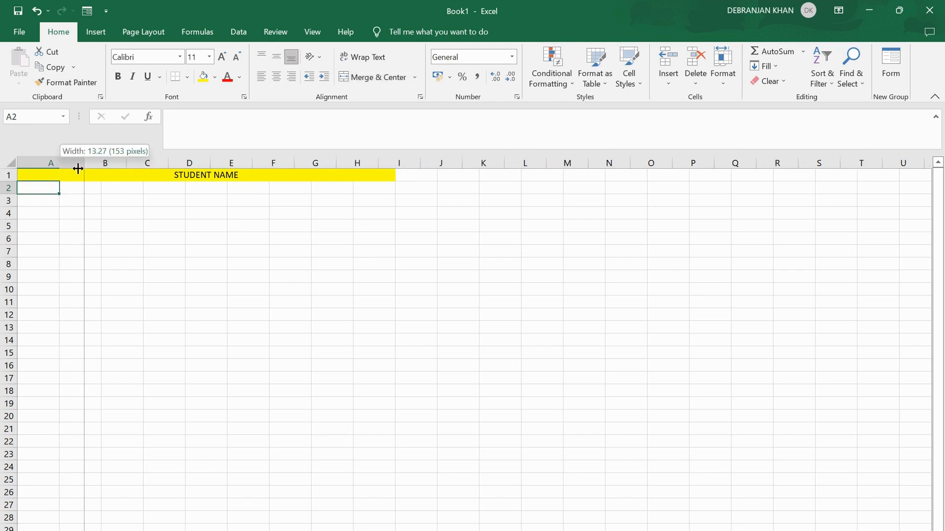
pyautogui.moveTo(78, 167); pyautogui.dragTo(41, 170)
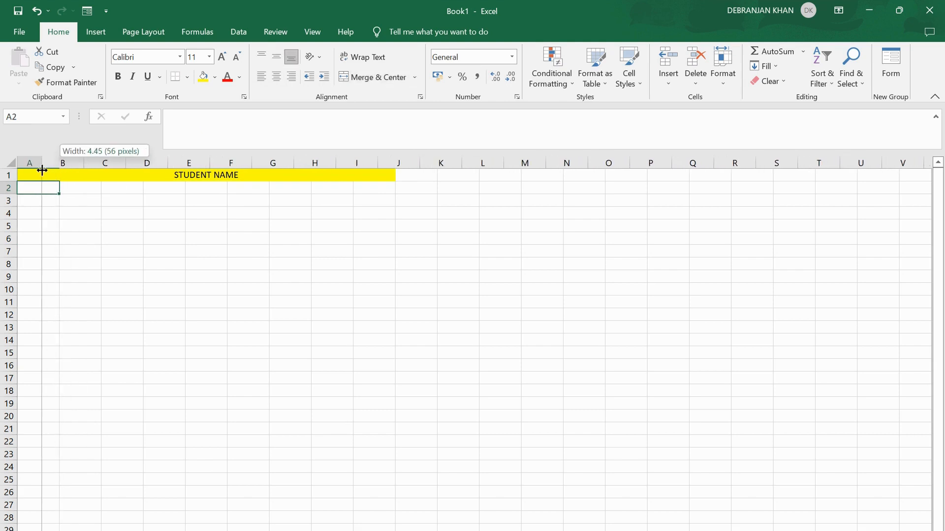
pyautogui.write('STUDENT NAME')
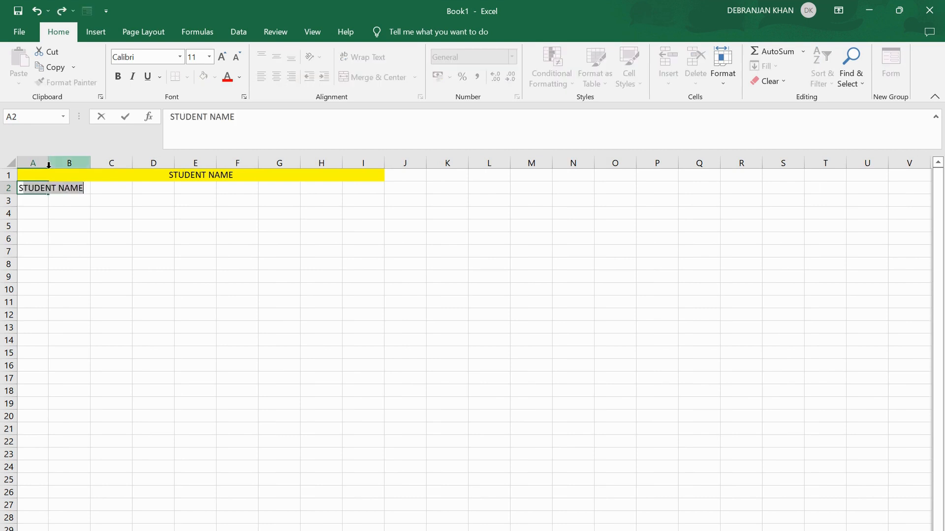
pyautogui.write('SI NO')
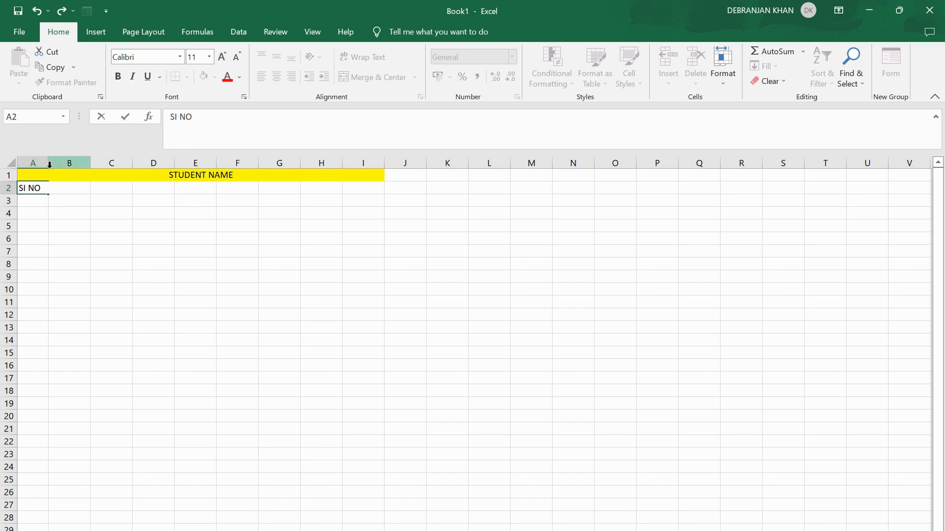
pyautogui.click(68, 162)
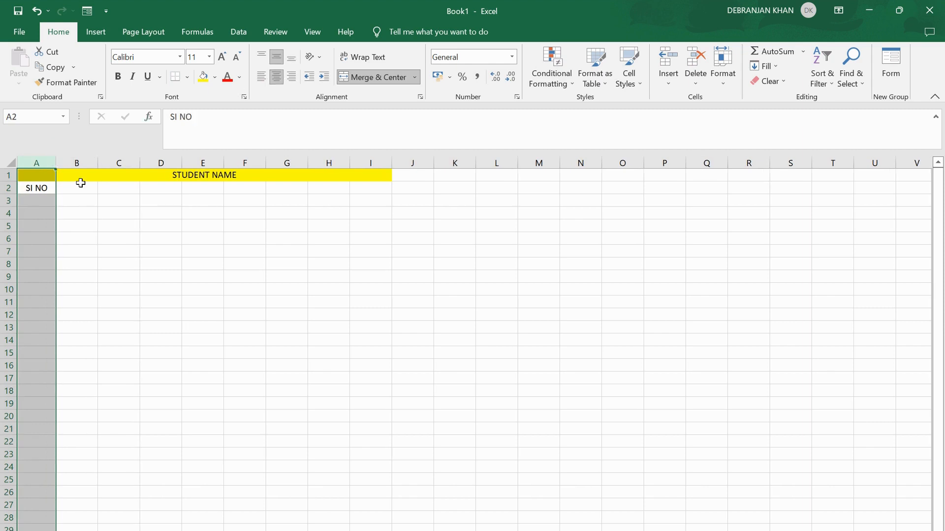
# - Widen column B and enter the STUDENT NAME heading in B2
pyautogui.click(77, 187)
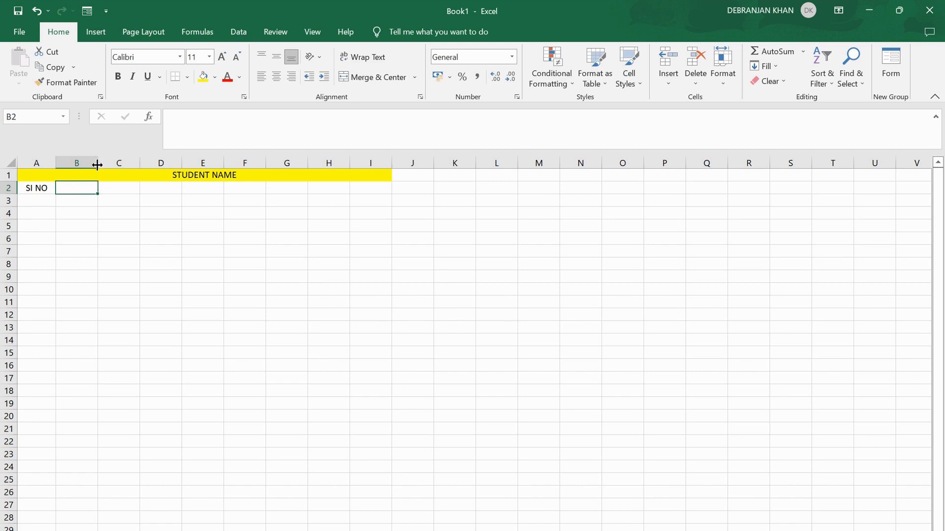
pyautogui.moveTo(98, 164); pyautogui.dragTo(141, 170)
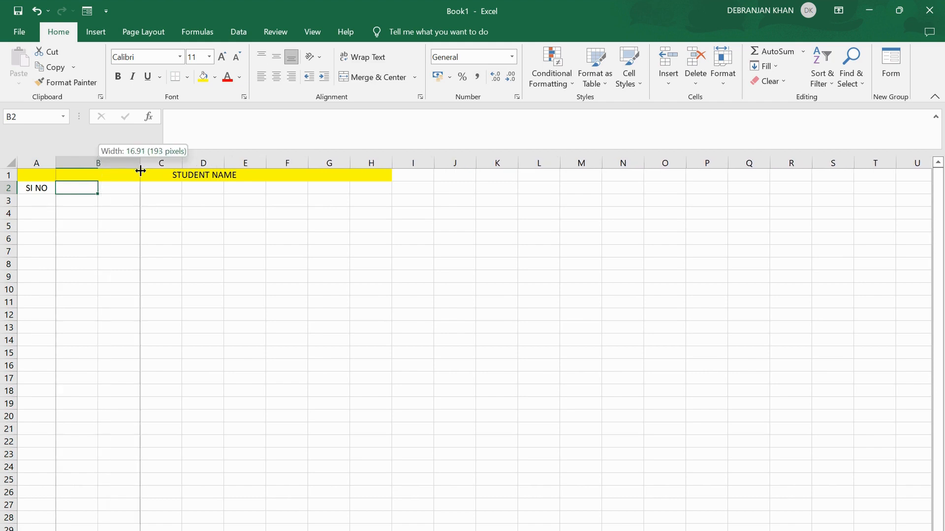
pyautogui.write('ST')
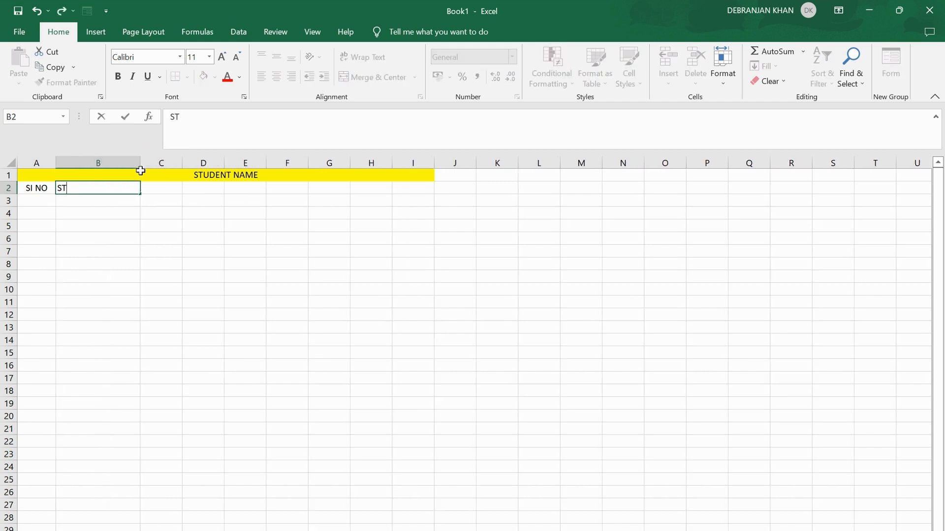
pyautogui.write('UDENT')
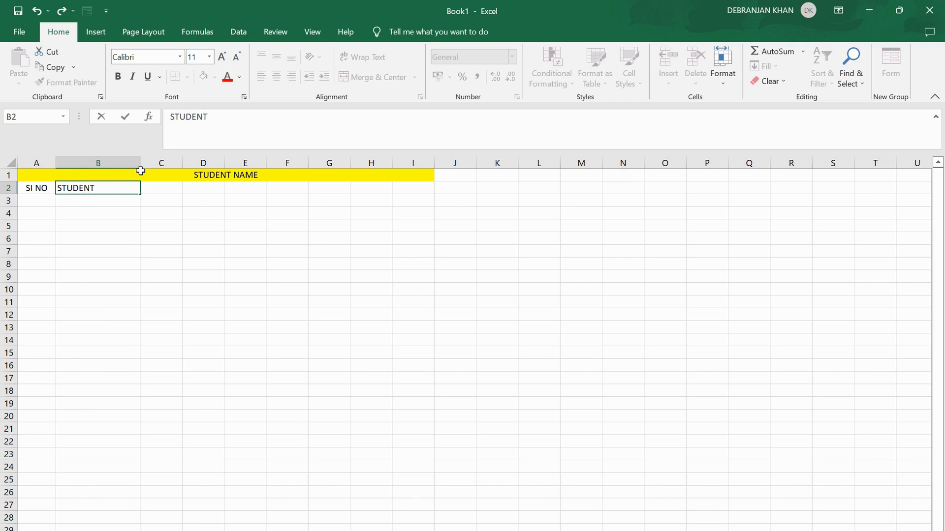
pyautogui.write('NAME')
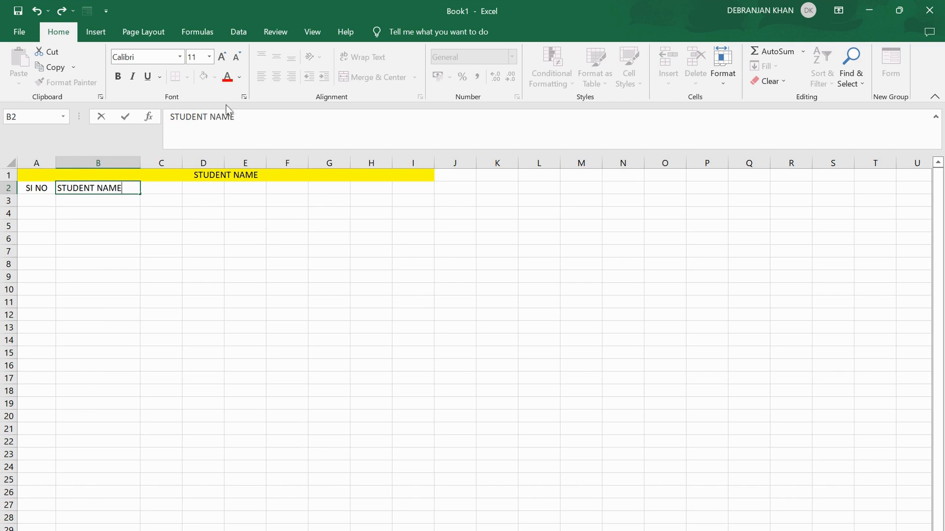
pyautogui.moveTo(162, 191)
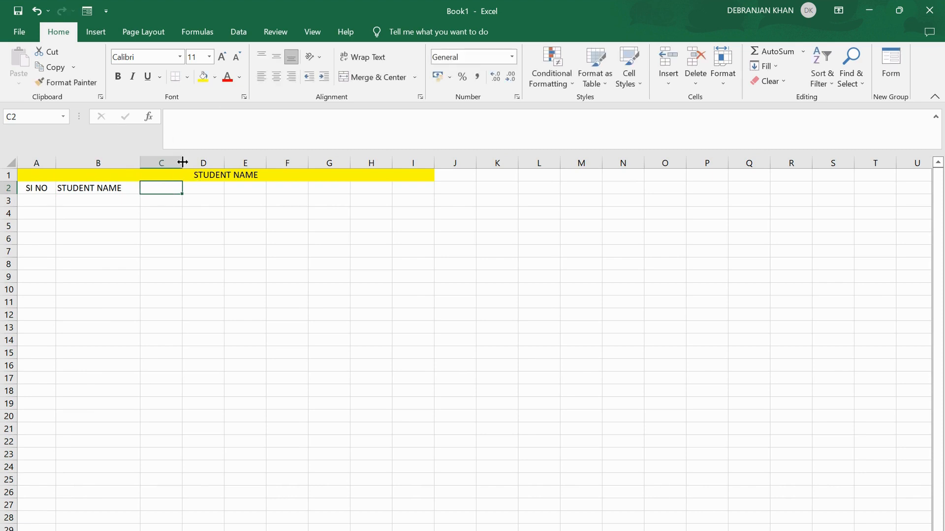
# - Set column C to a moderate width, enter D.O.BN in C2, and widen column D
pyautogui.moveTo(183, 163); pyautogui.dragTo(257, 162)
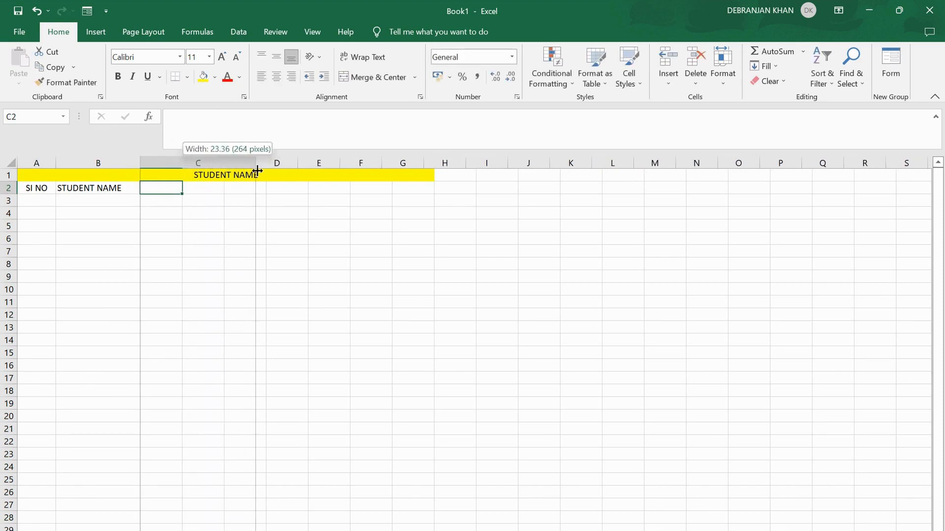
pyautogui.moveTo(259, 162); pyautogui.dragTo(219, 163)
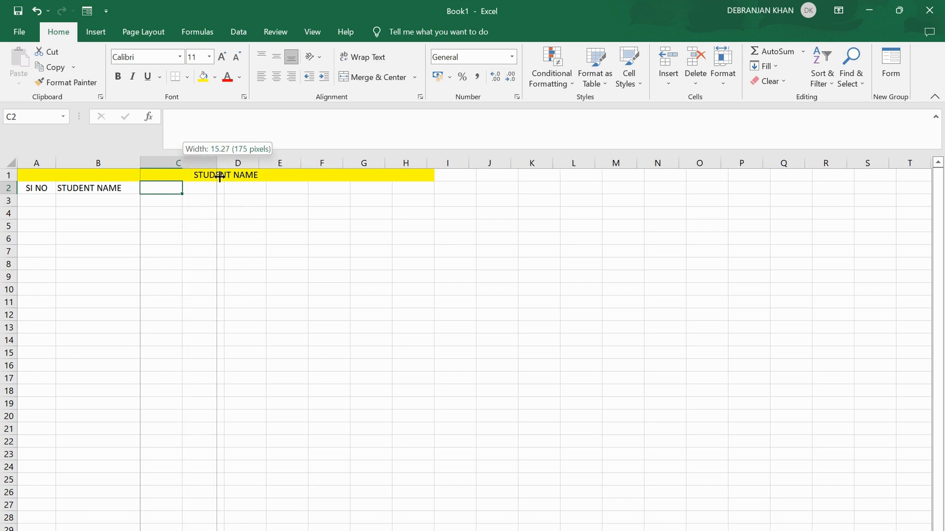
pyautogui.write('D')
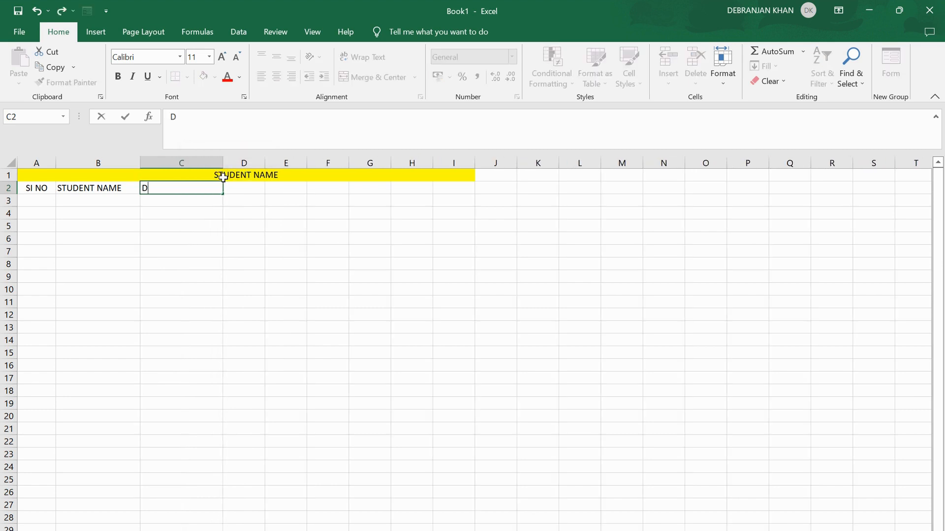
pyautogui.write('.O.BN')
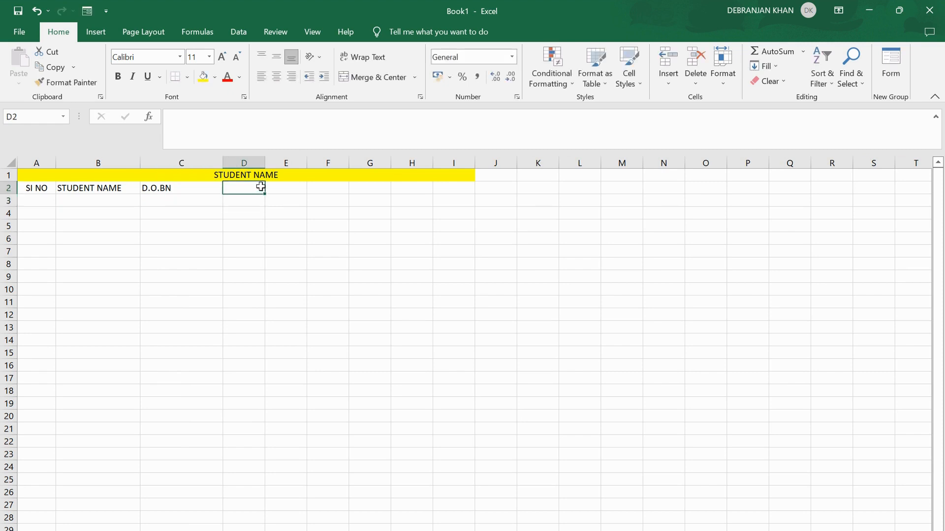
pyautogui.moveTo(264, 162); pyautogui.dragTo(309, 163)
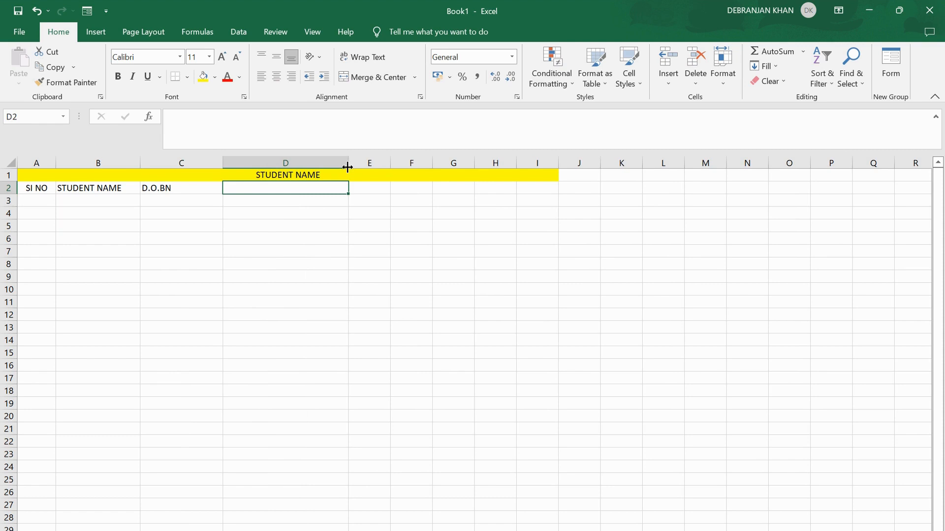
# - Enter FATHER NAME in D2, widen column E and enter MOTHER NAME in E2
pyautogui.write('FATHER')
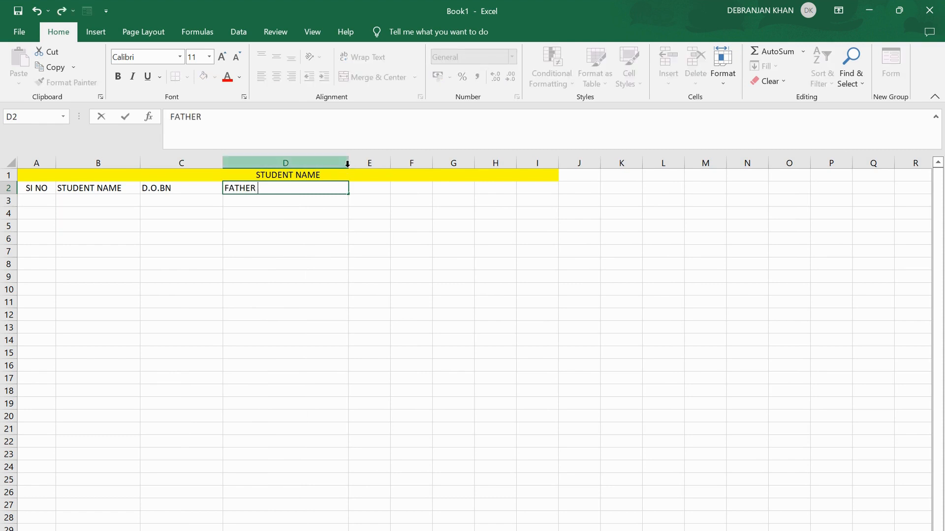
pyautogui.write('NAME')
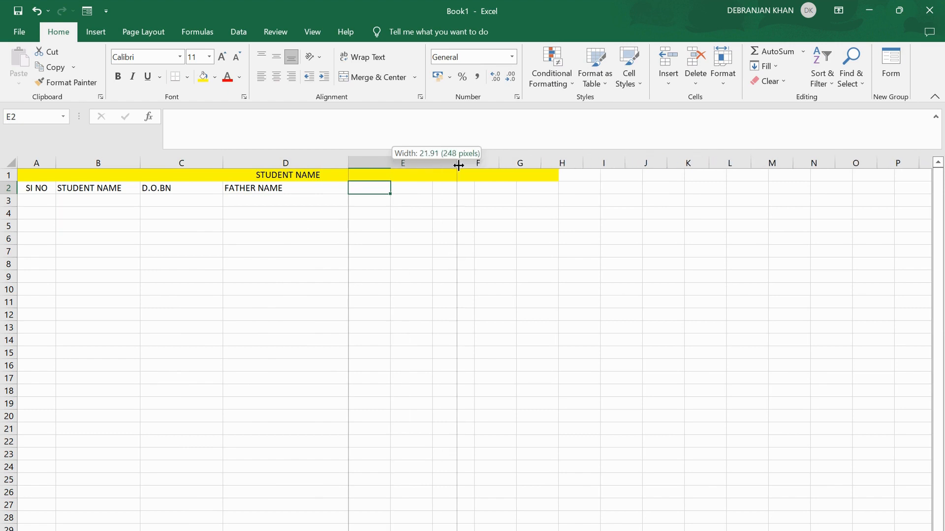
pyautogui.moveTo(459, 162); pyautogui.dragTo(474, 162)
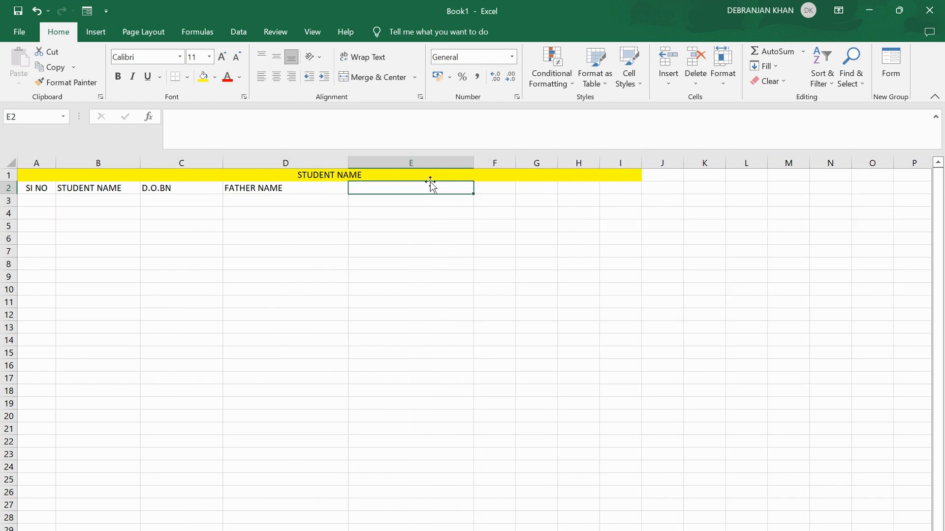
pyautogui.write('MOTHER N')
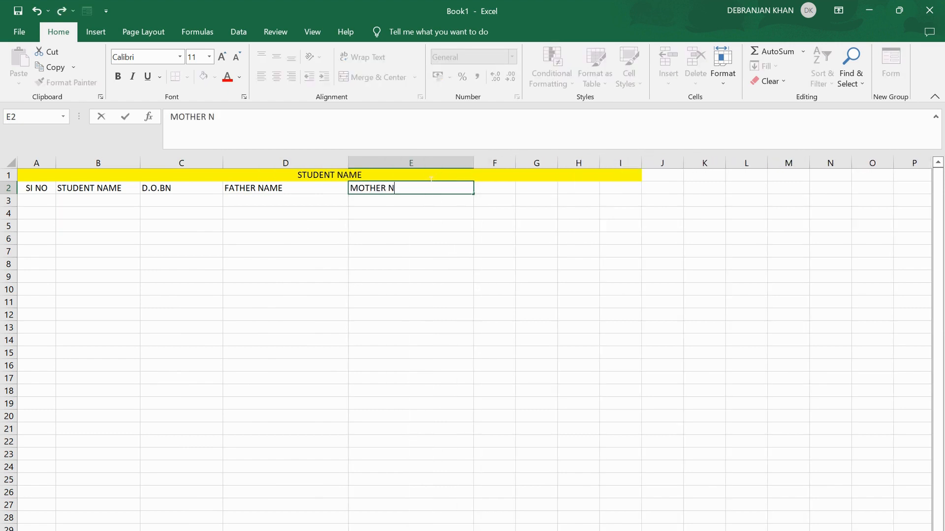
pyautogui.write('AME')
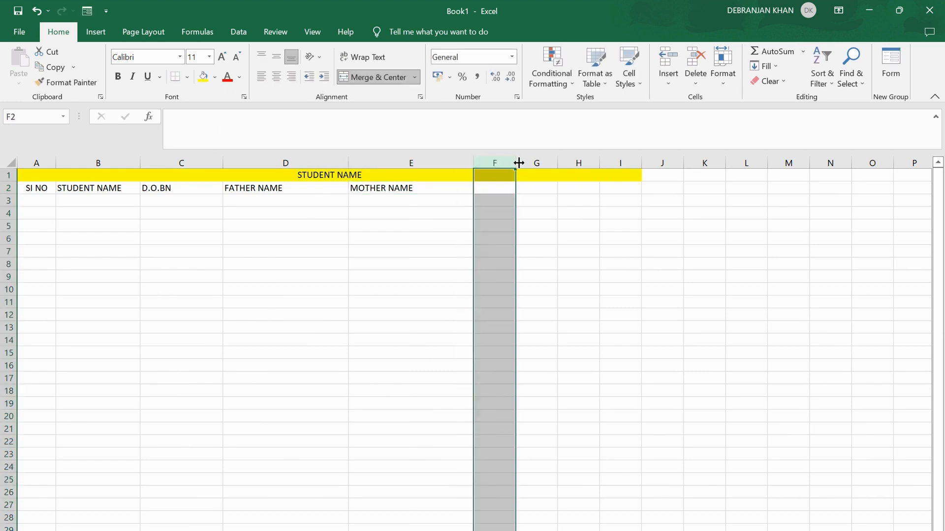
# - Widen column F and enter the ADDRESS heading in F2
pyautogui.moveTo(517, 163); pyautogui.dragTo(574, 162)
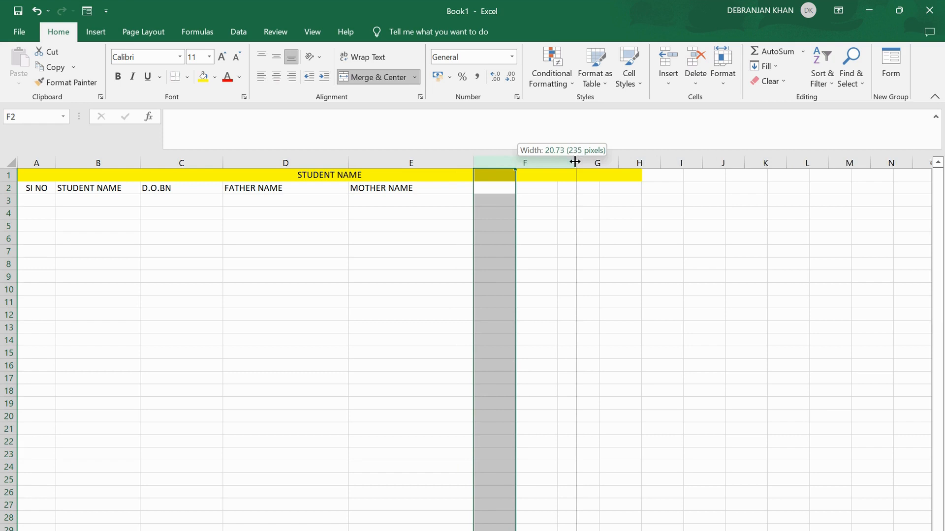
pyautogui.moveTo(515, 162); pyautogui.dragTo(599, 162)
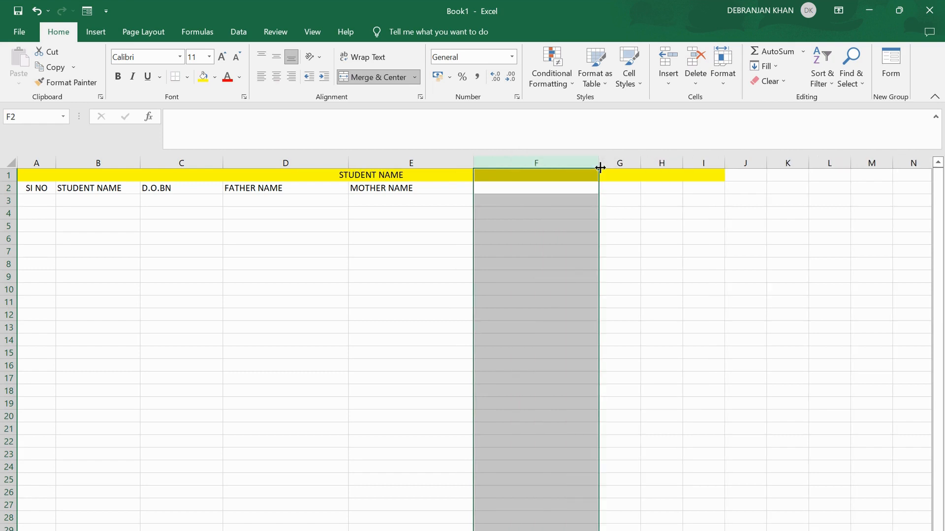
pyautogui.click(535, 188)
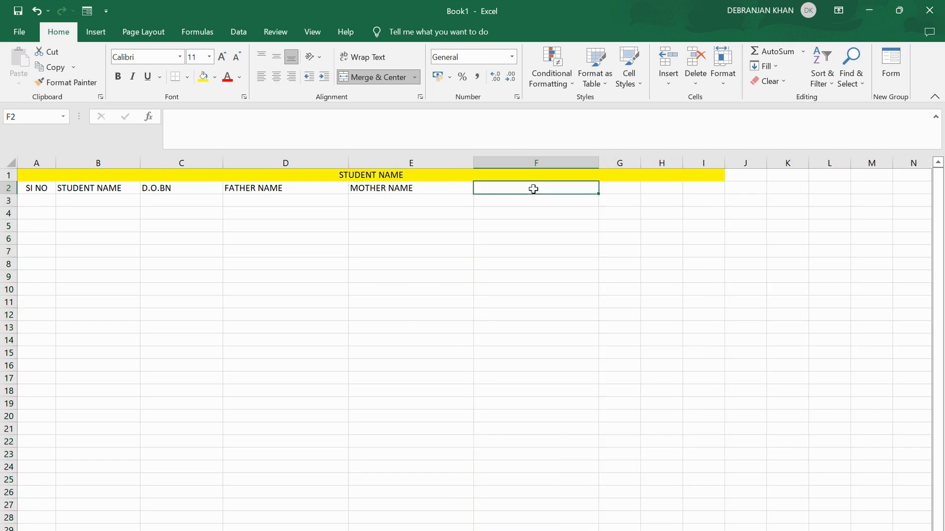
pyautogui.write('ADDRESS')
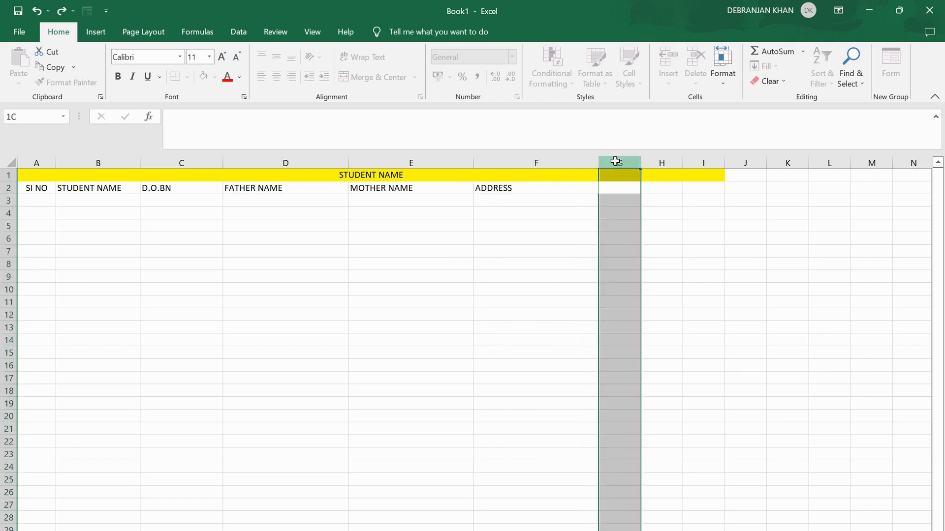
# - Widen column G and enter the PHONE NO heading in G2
pyautogui.moveTo(641, 162); pyautogui.dragTo(712, 162)
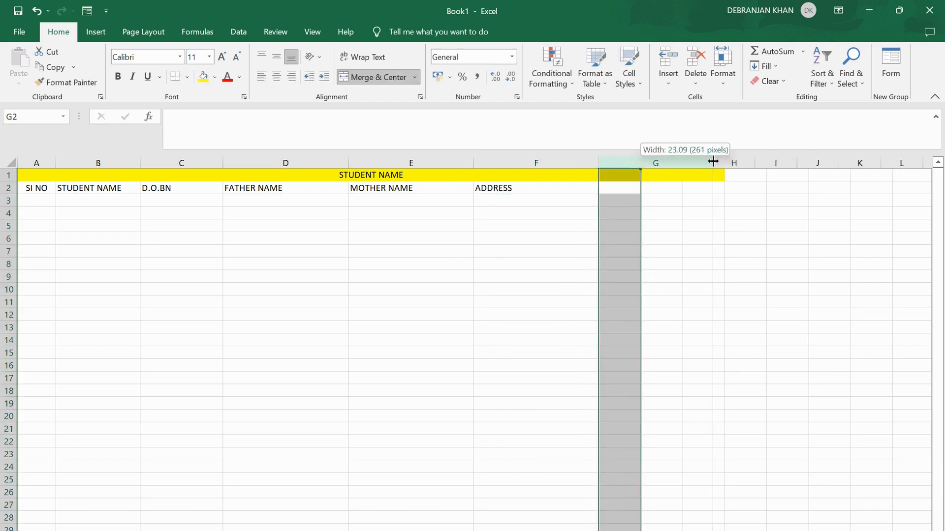
pyautogui.moveTo(713, 161); pyautogui.dragTo(723, 162)
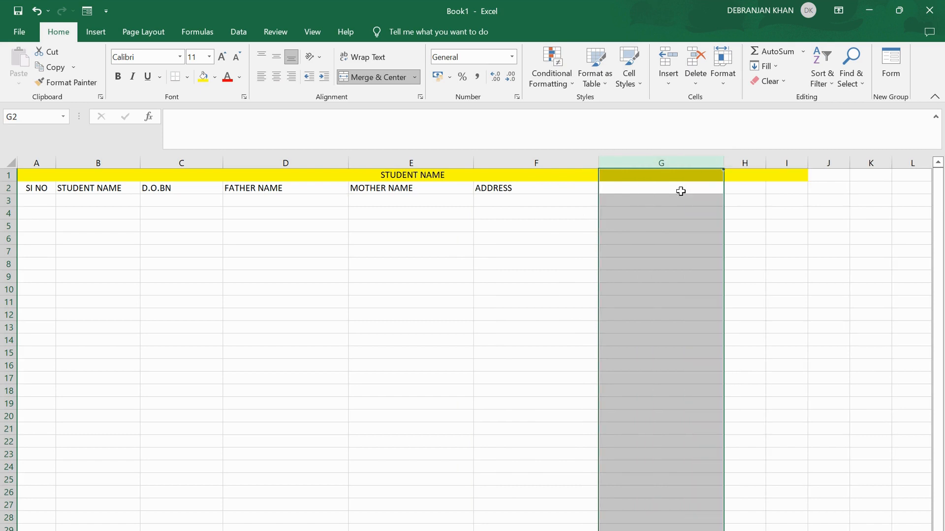
pyautogui.write('P')
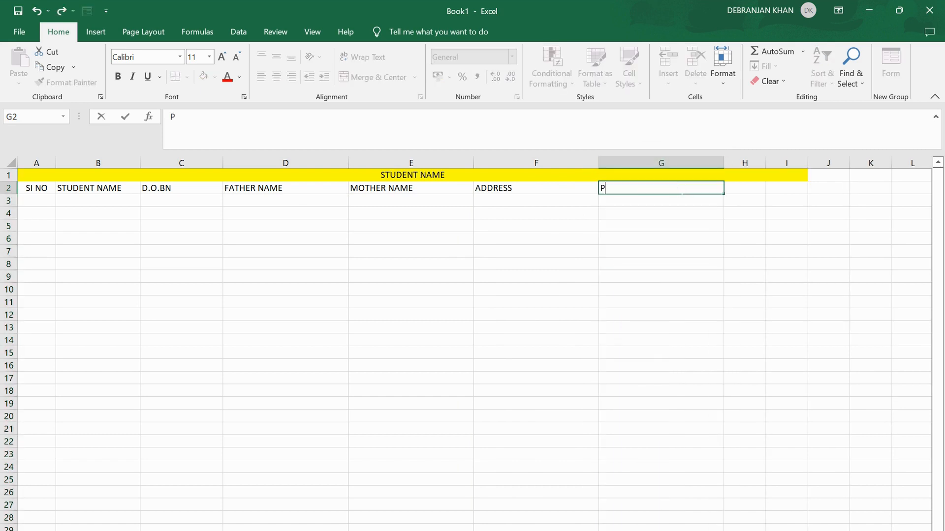
pyautogui.write('HONE NO')
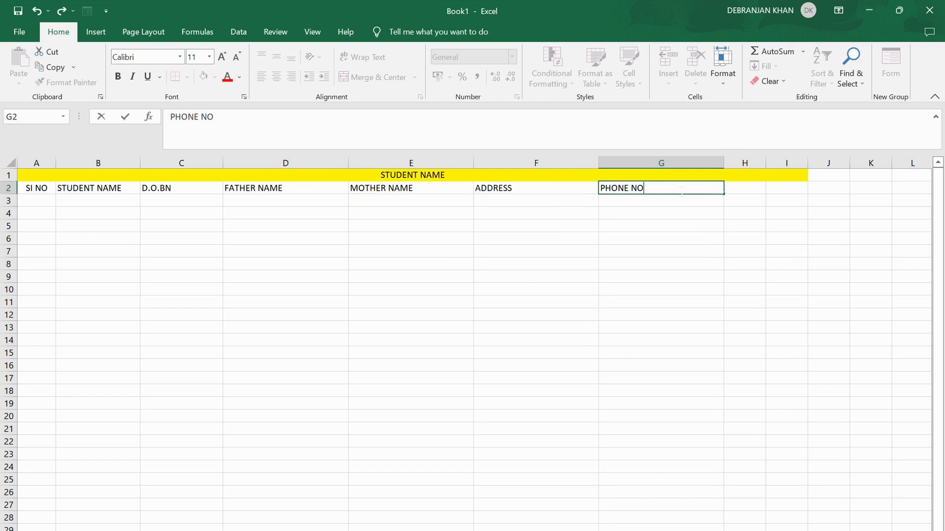
# - Centre all the headings in row 2
pyautogui.click(37, 188)
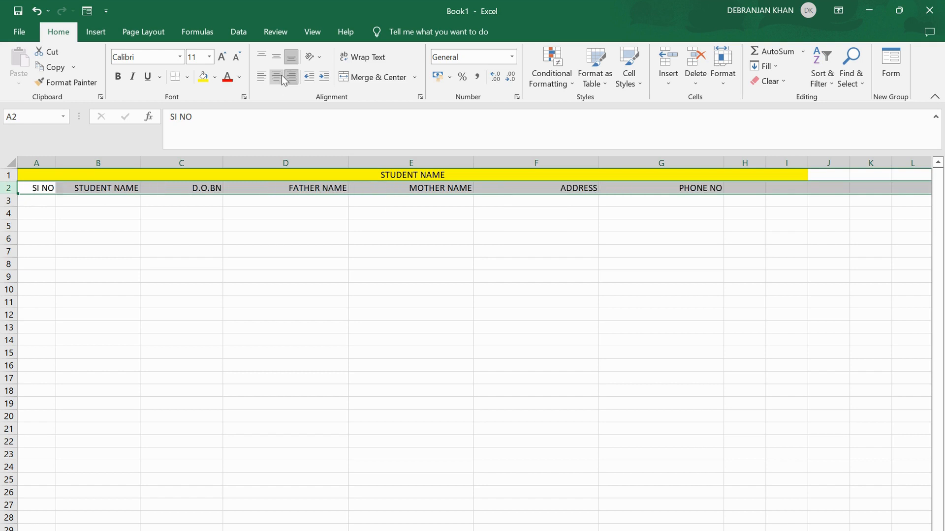
pyautogui.click(260, 77)
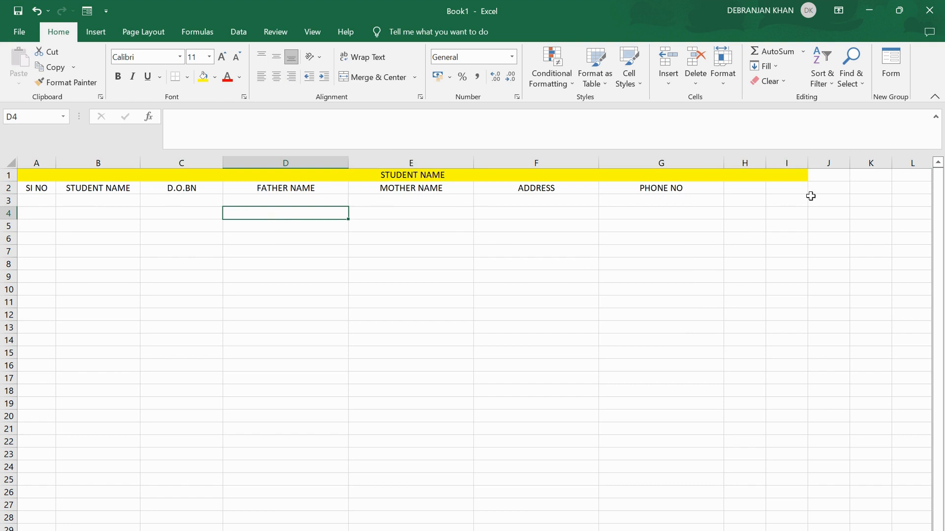
# - Select the table area A1:I15 and apply All Borders to it
pyautogui.moveTo(786, 200); pyautogui.dragTo(829, 213)
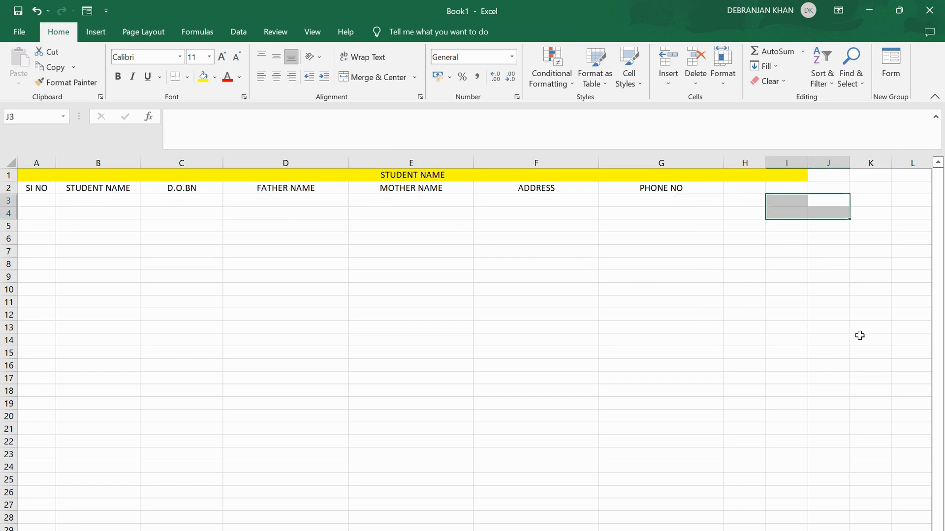
pyautogui.click(870, 340)
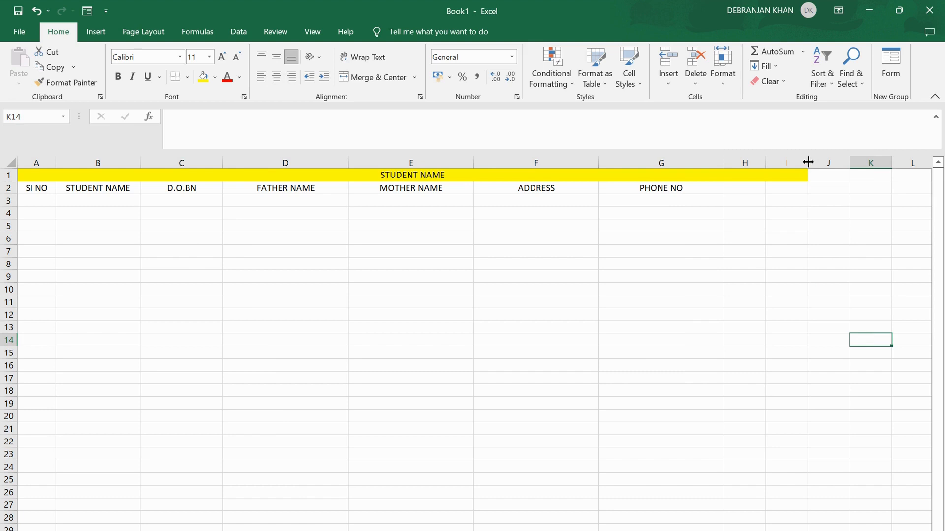
pyautogui.click(871, 275)
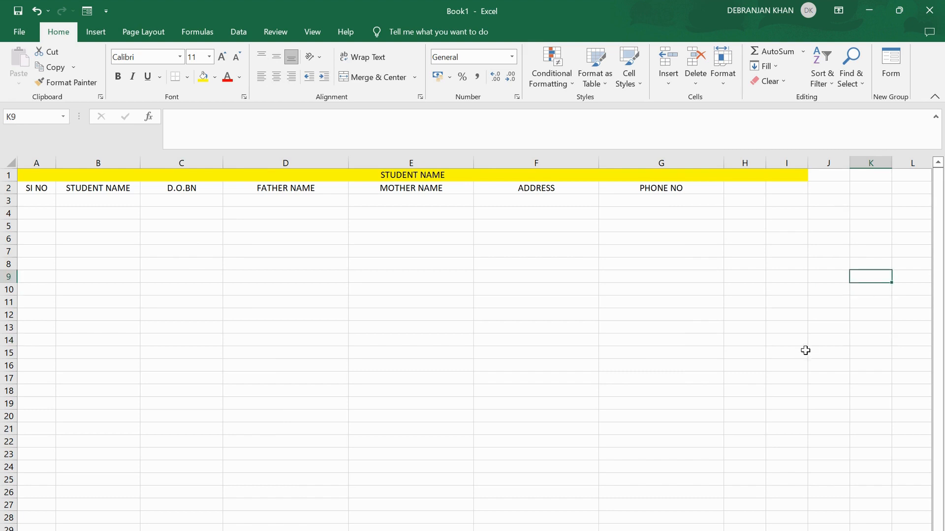
pyautogui.moveTo(786, 353); pyautogui.dragTo(307, 377)
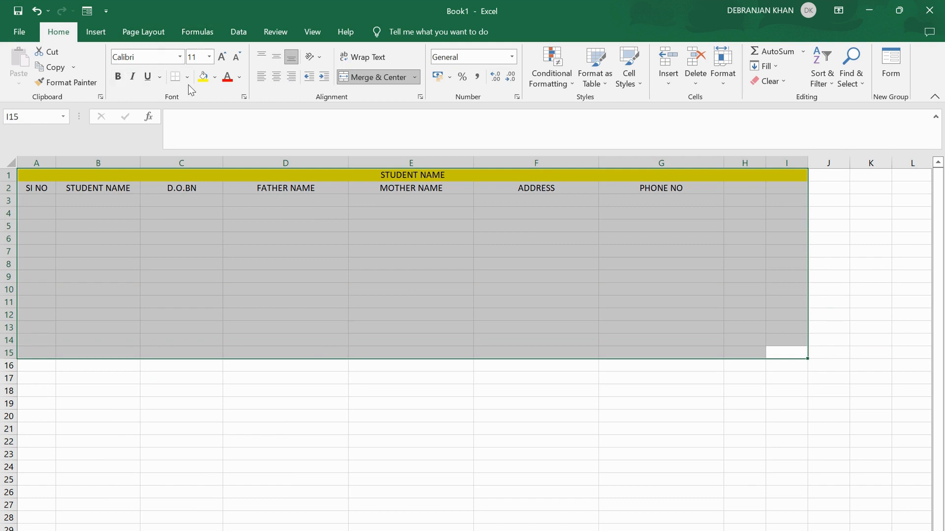
pyautogui.click(176, 77)
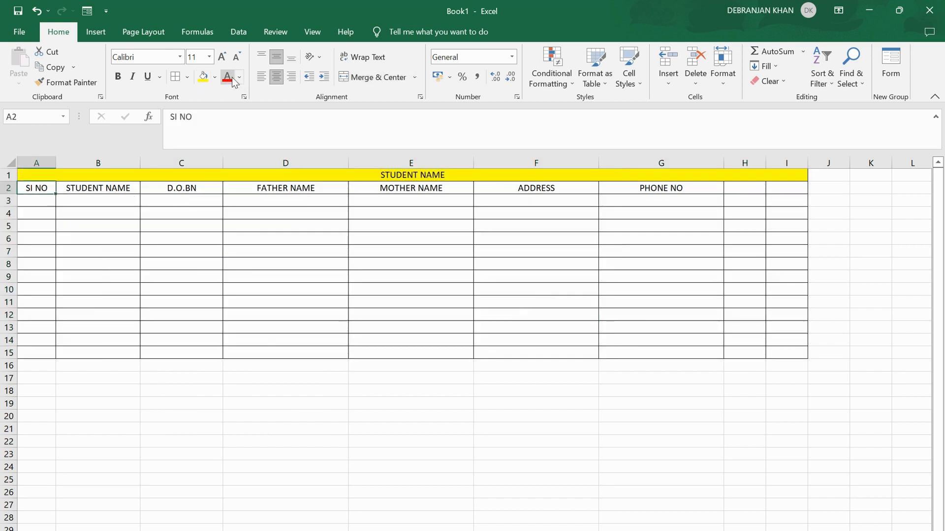
# - Fill the SI NO heading in A2 with red
pyautogui.click(215, 77)
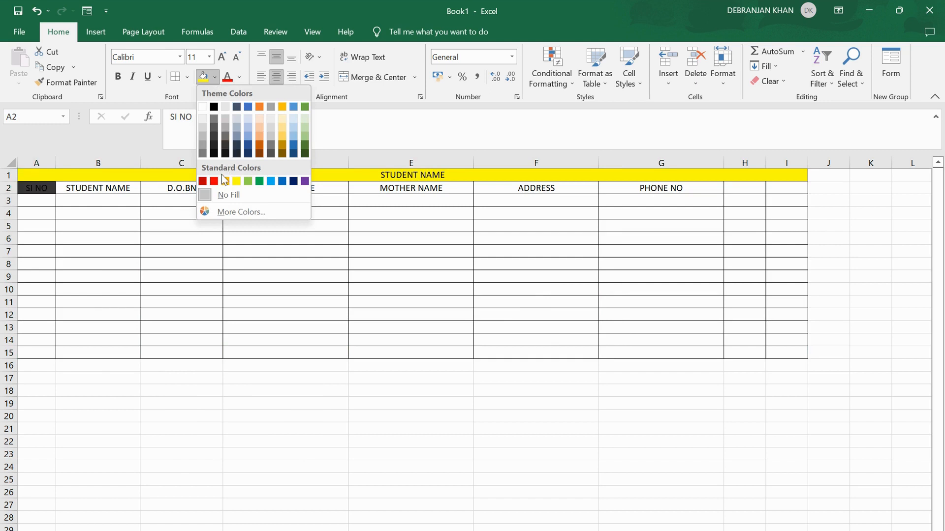
pyautogui.click(204, 181)
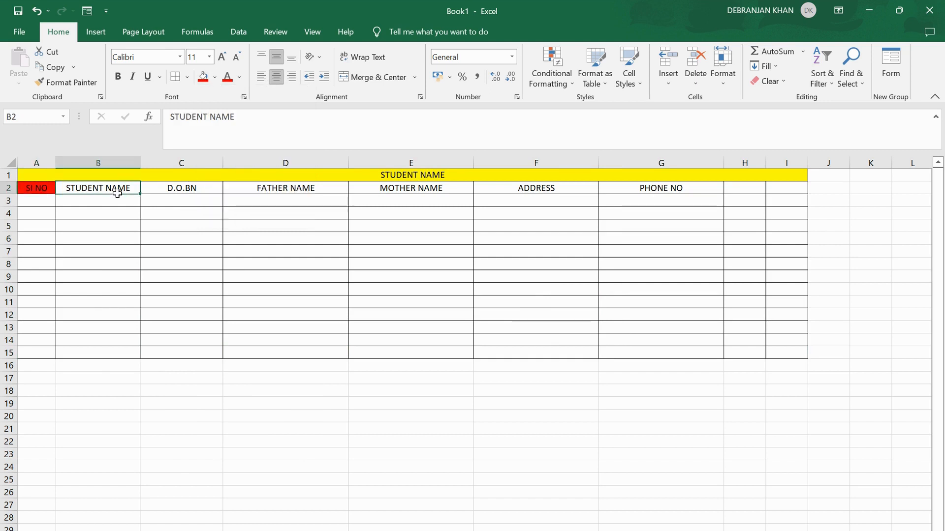
# - Number rows 3 to 15 from 1 to 13 using a Fill Series in column A
pyautogui.write('1')
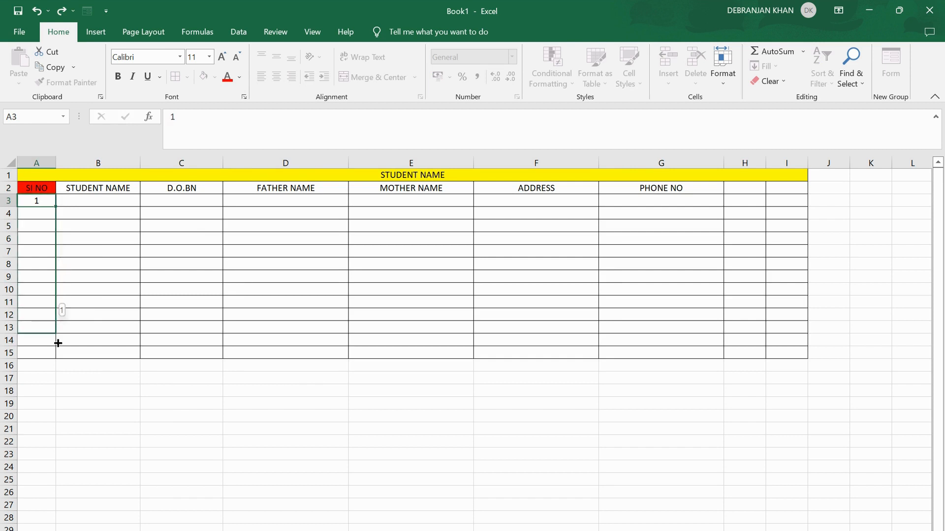
pyautogui.moveTo(35, 200); pyautogui.dragTo(35, 352)
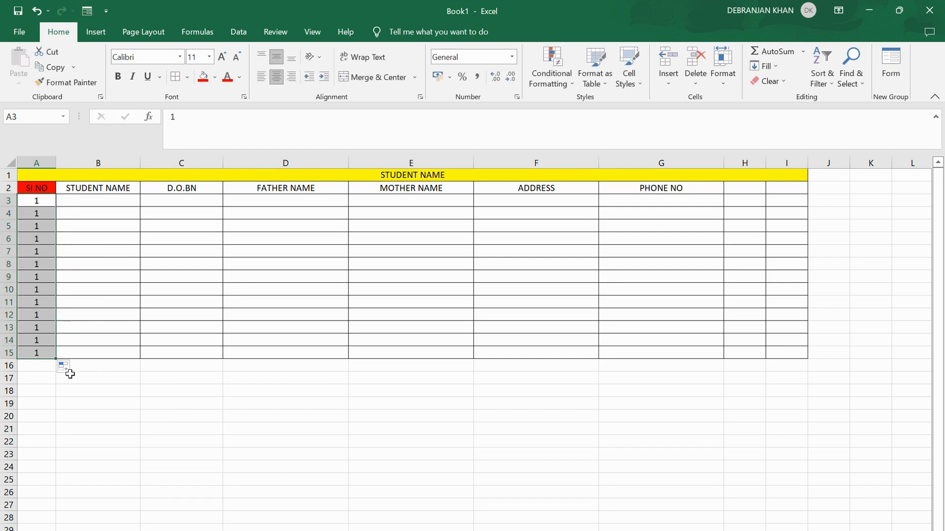
pyautogui.click(75, 367)
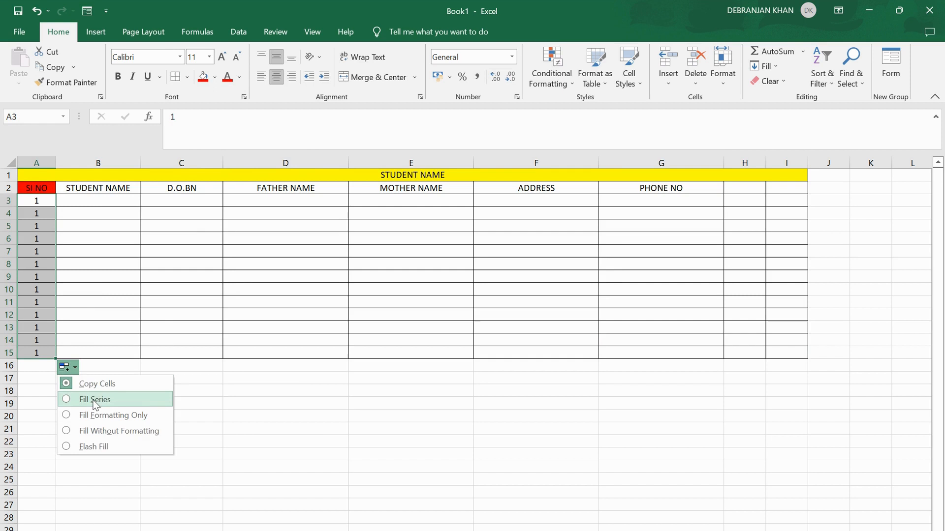
pyautogui.click(95, 400)
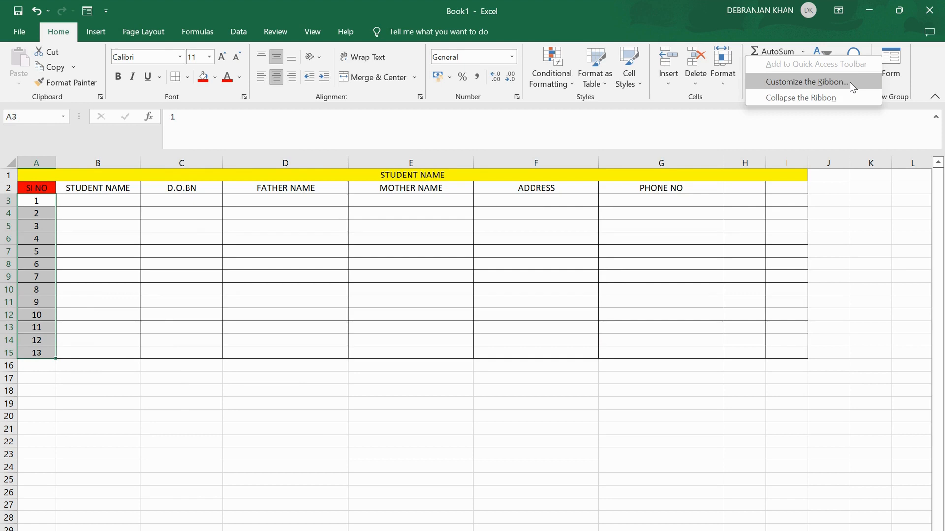
pyautogui.moveTo(849, 94)
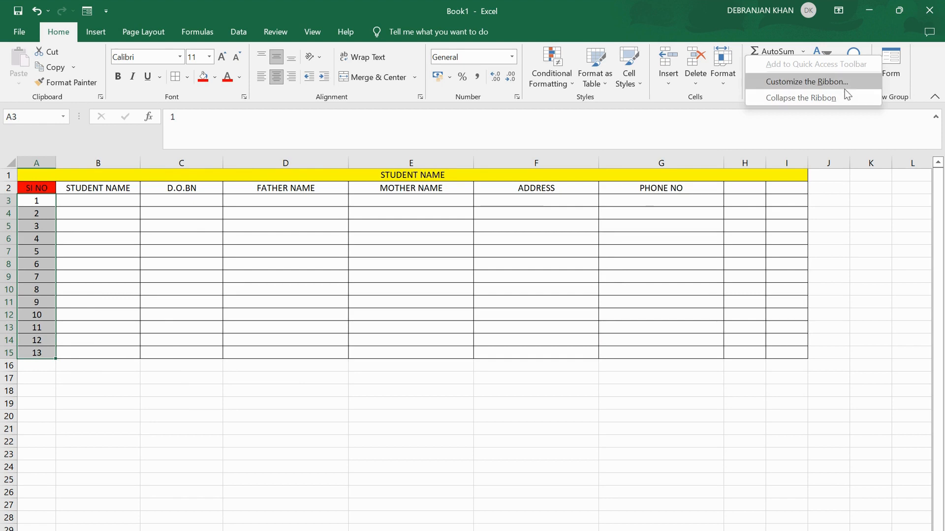
# - Collapse the ribbon to tab names only, cancelling the heading-row prompt that appears
pyautogui.click(800, 98)
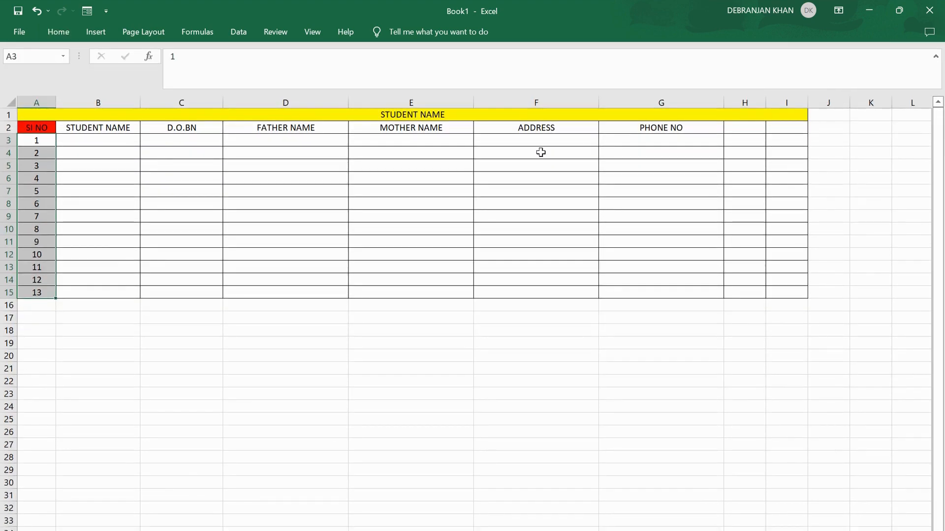
pyautogui.click(19, 31)
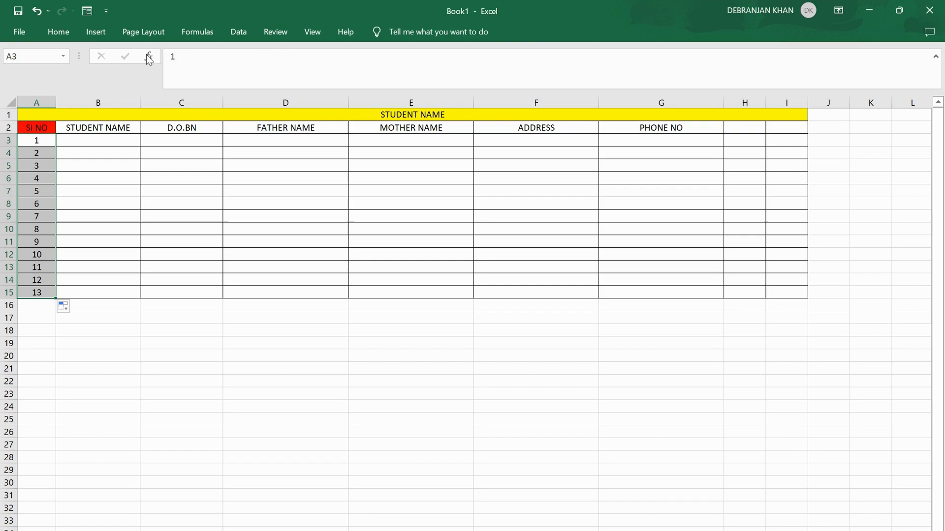
pyautogui.click(95, 31)
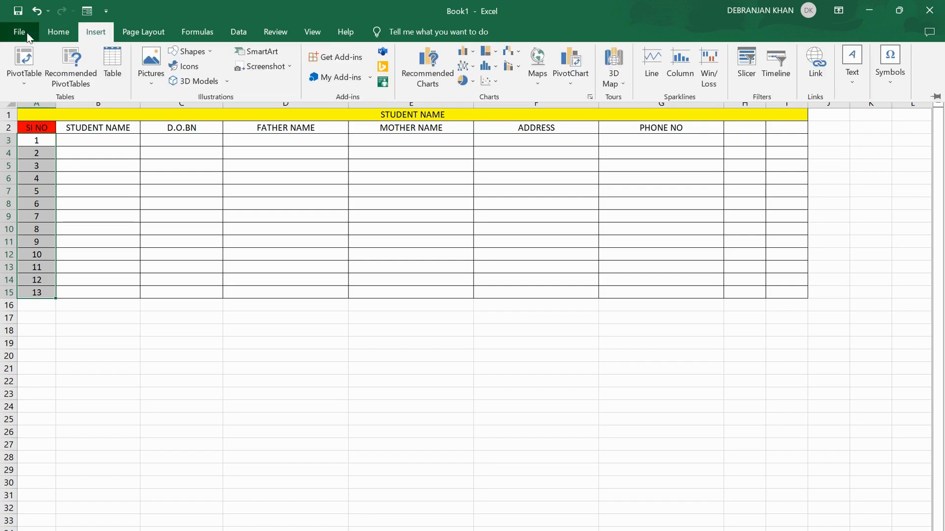
pyautogui.click(58, 31)
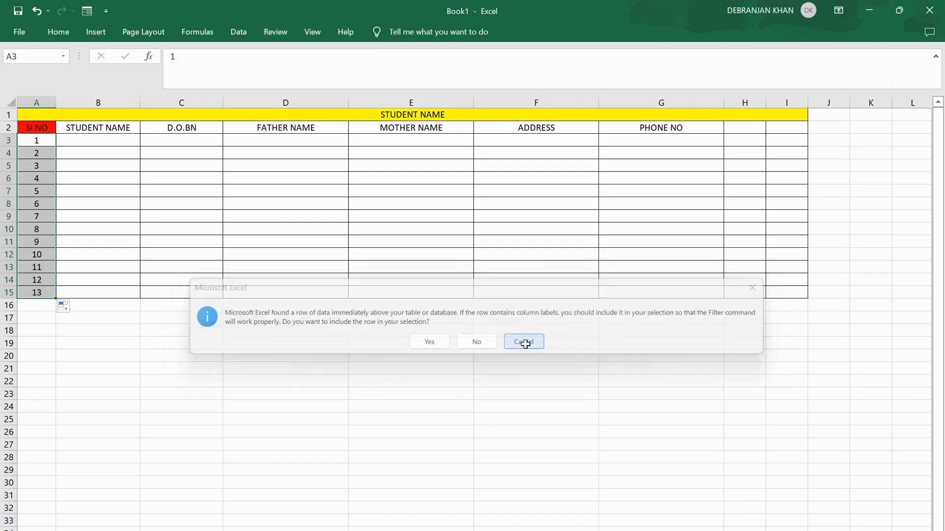
pyautogui.click(522, 342)
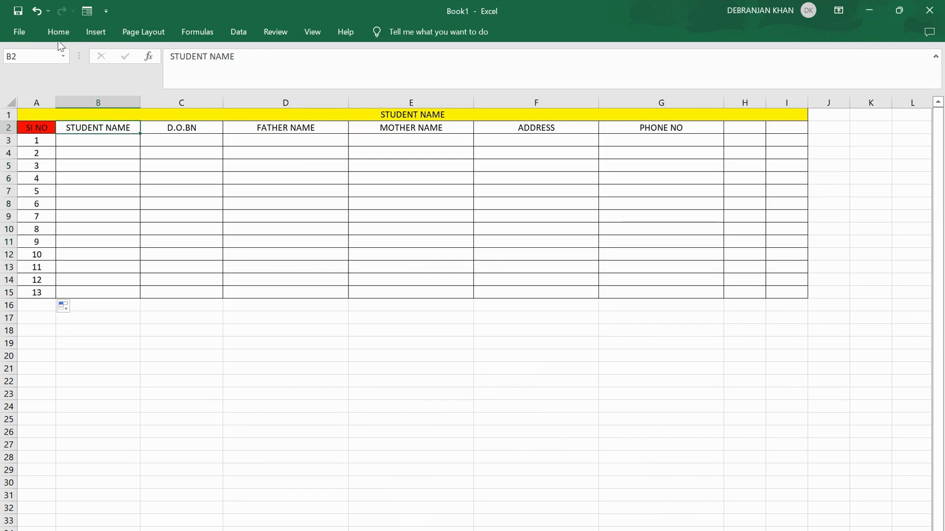
pyautogui.click(58, 32)
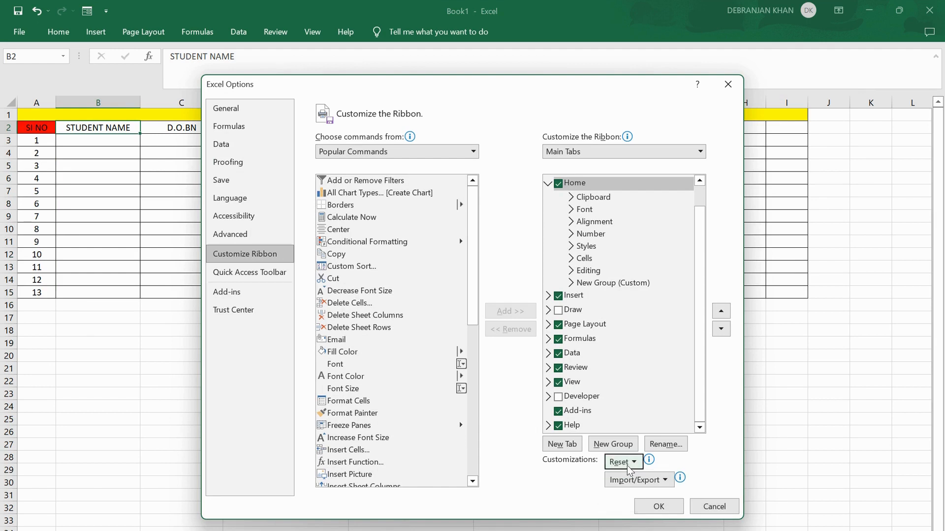
# - Reset all ribbon customizations and close the Excel Options window
pyautogui.click(622, 463)
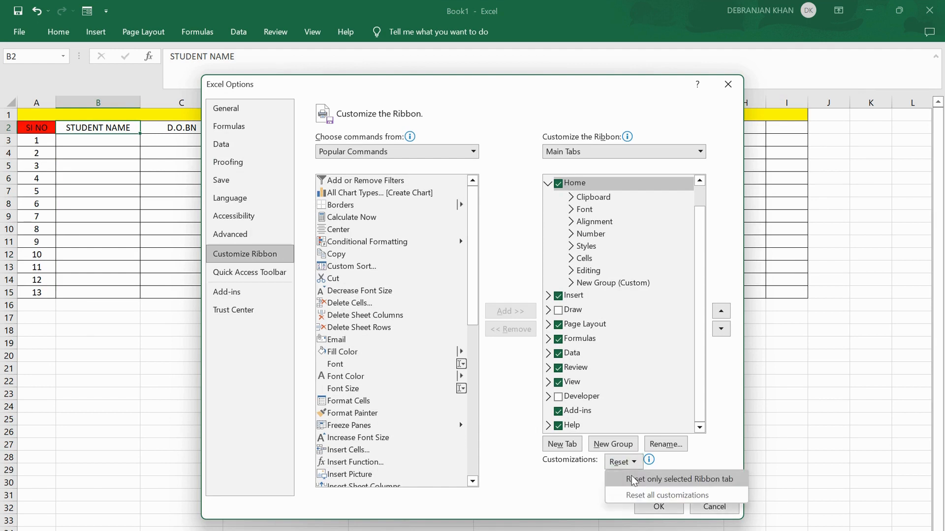
pyautogui.click(666, 495)
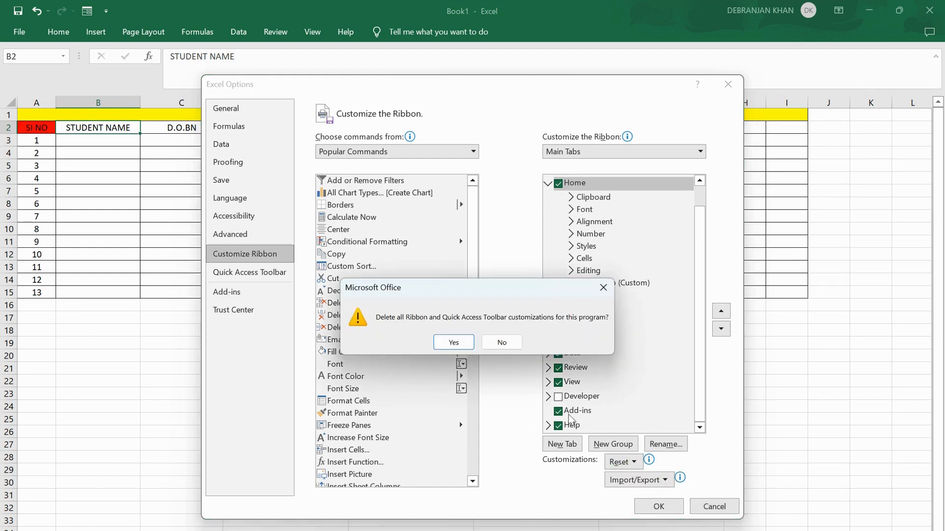
pyautogui.click(452, 342)
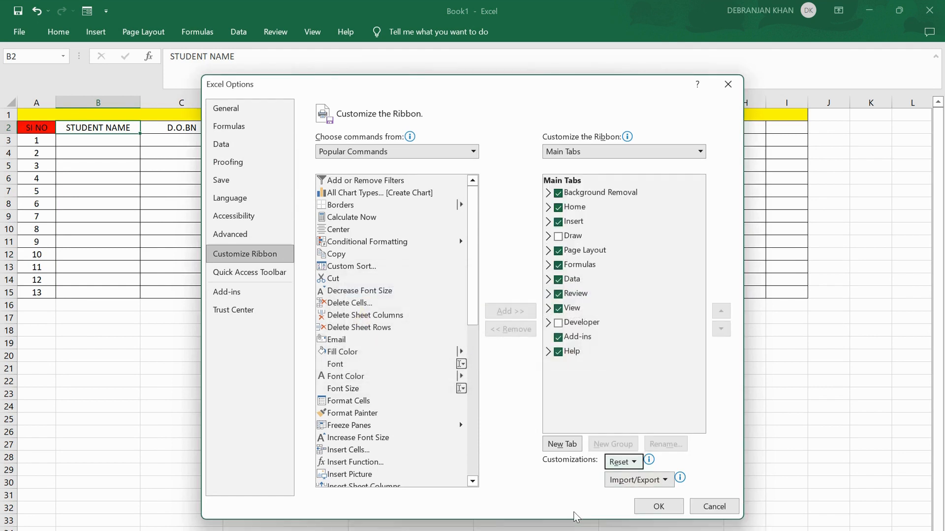
pyautogui.click(657, 506)
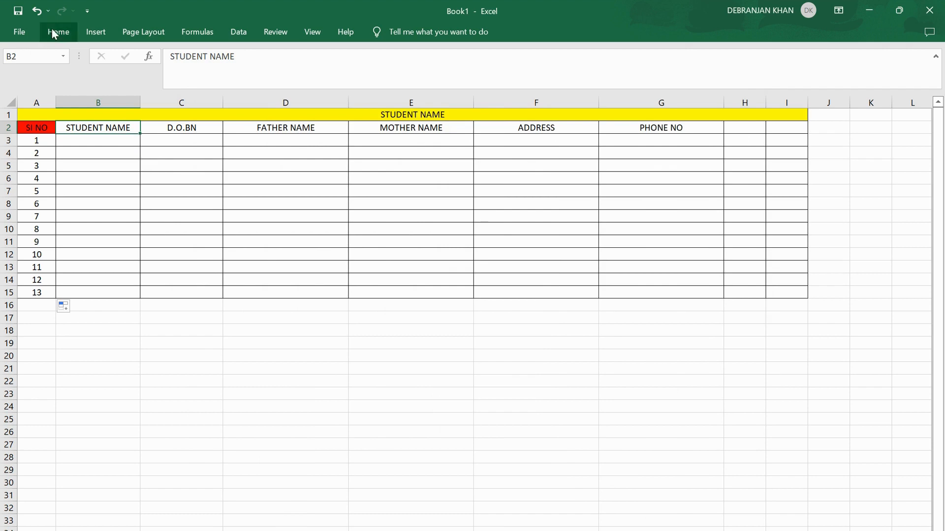
# - Fill the STUDENT NAME header light blue and correct C2 to D.O.B
pyautogui.click(58, 31)
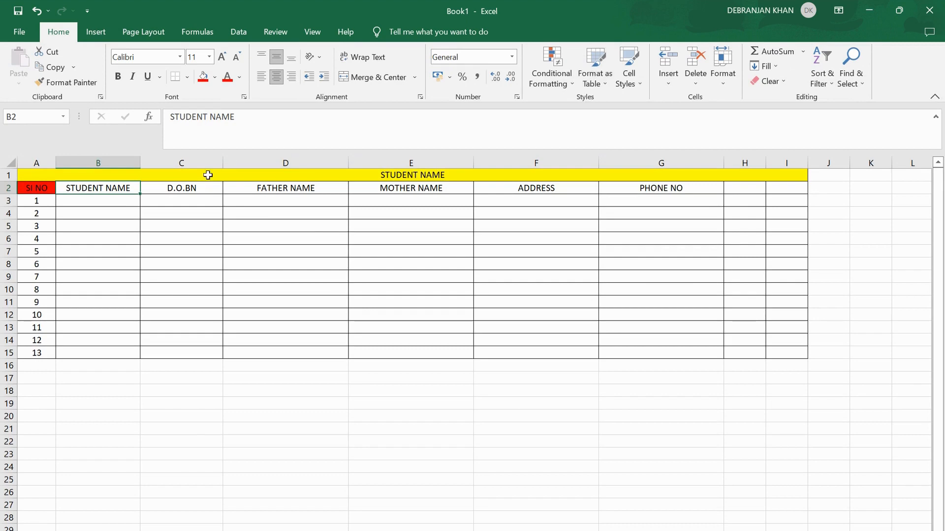
pyautogui.click(215, 77)
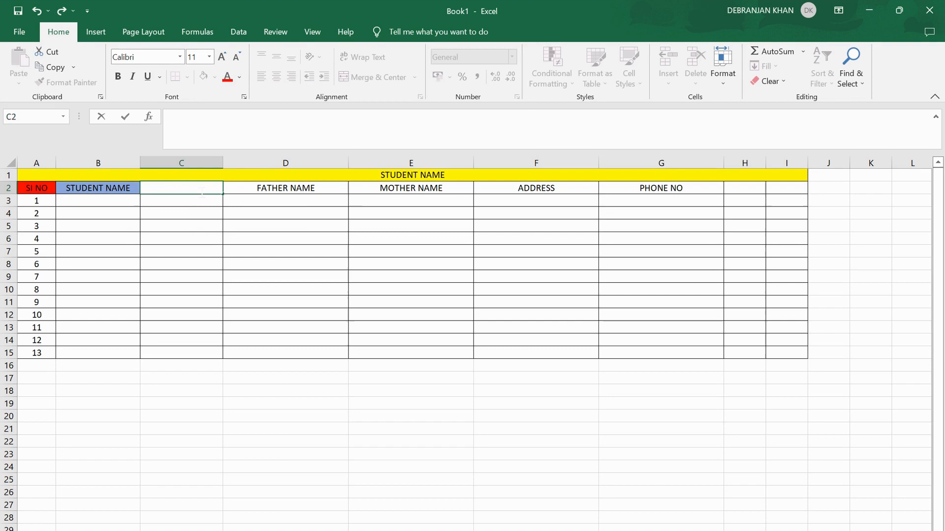
pyautogui.write('D.O.B')
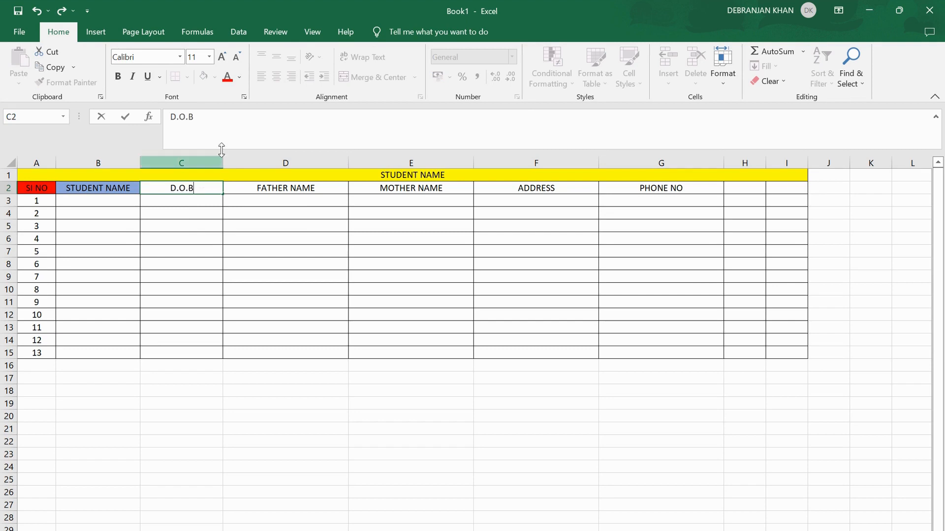
pyautogui.click(285, 187)
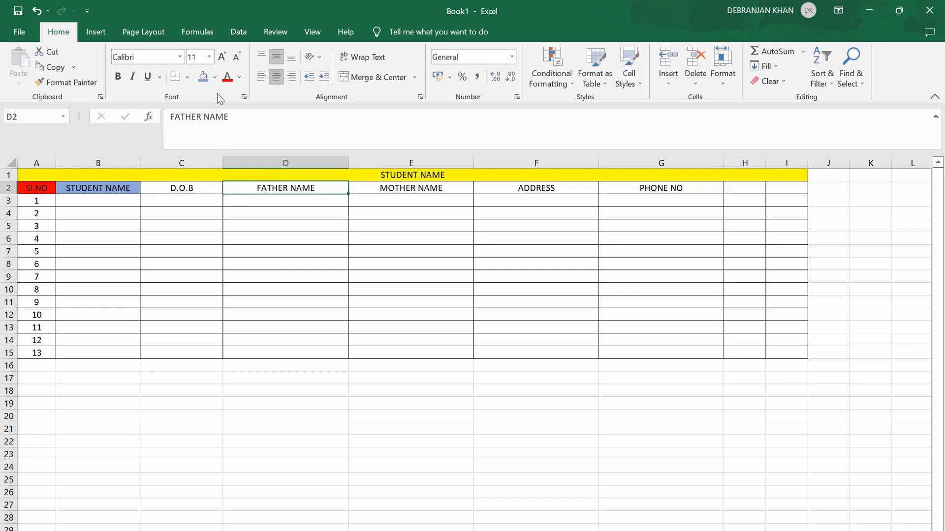
# - Fill the FATHER NAME header purple and the D.O.B header dark orange
pyautogui.click(215, 77)
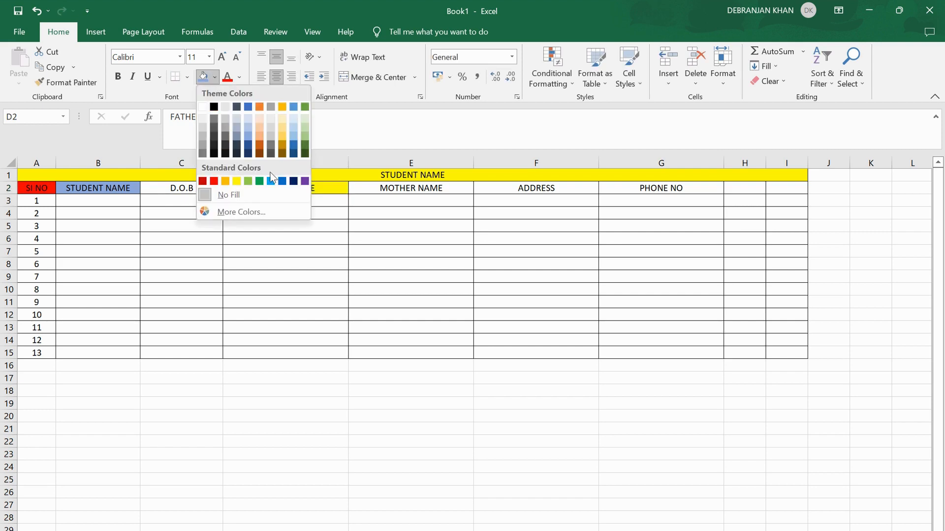
pyautogui.click(293, 181)
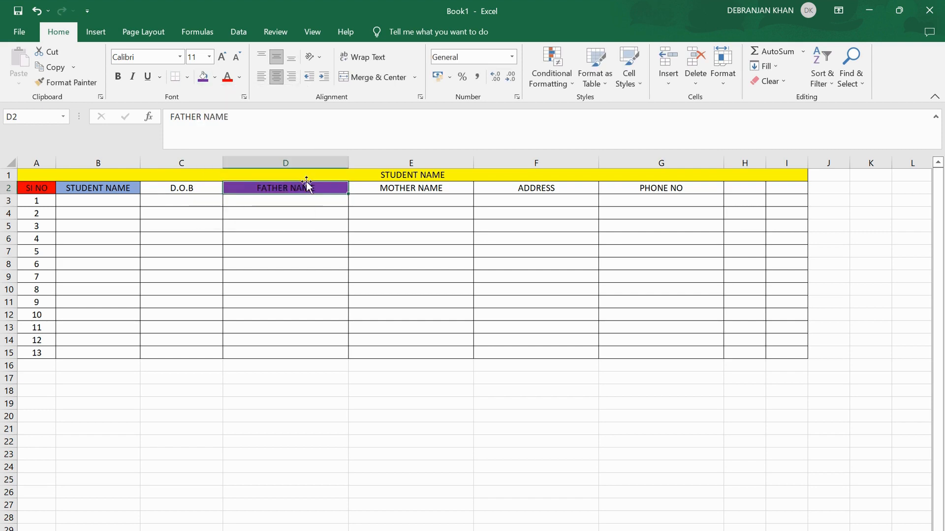
pyautogui.click(215, 77)
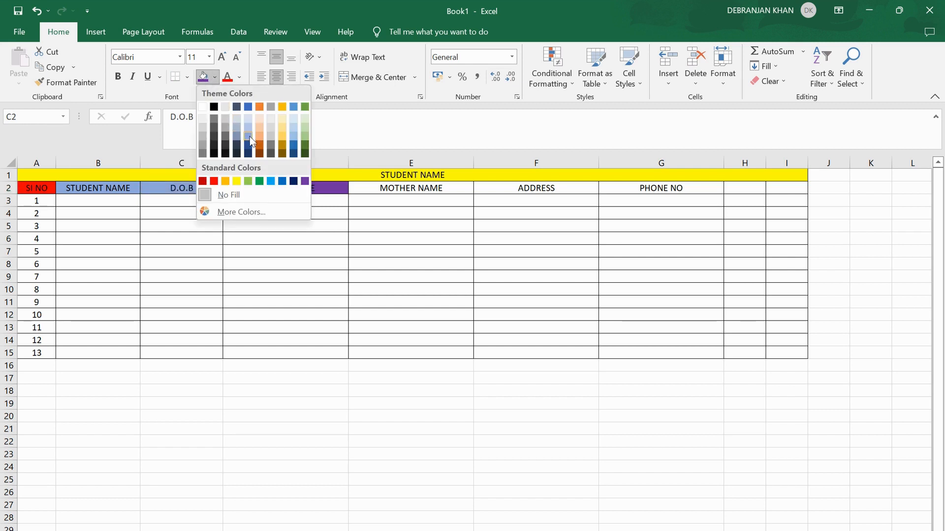
pyautogui.click(260, 147)
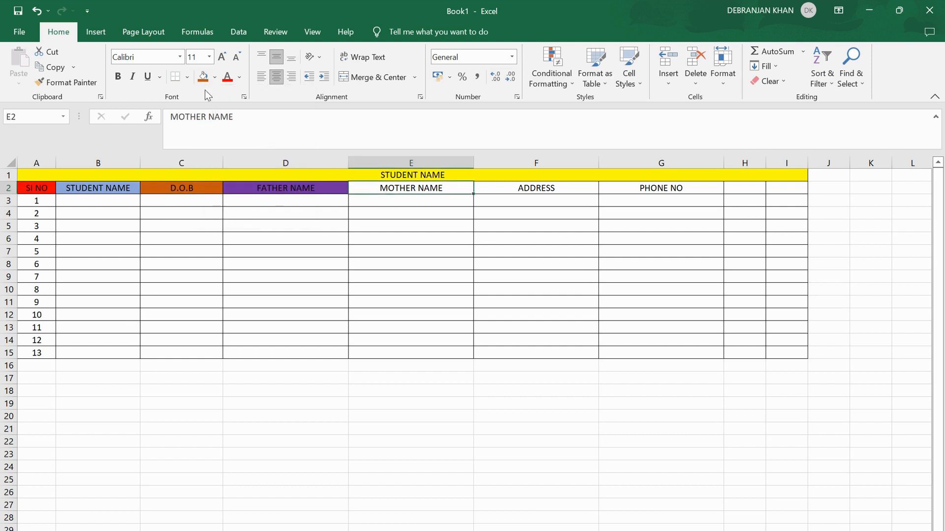
# - Fill MOTHER NAME light orange, ADDRESS green and PHONE NO blue
pyautogui.click(214, 76)
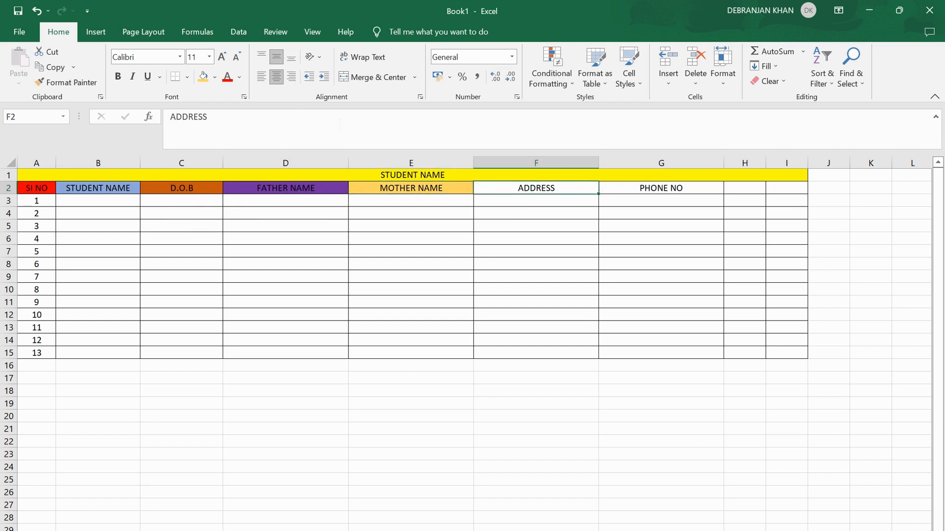
pyautogui.click(215, 77)
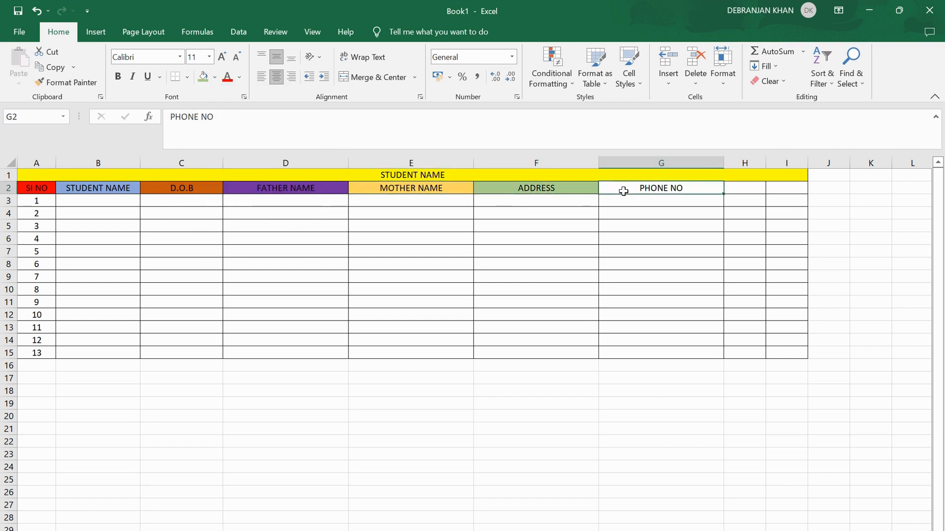
pyautogui.click(214, 76)
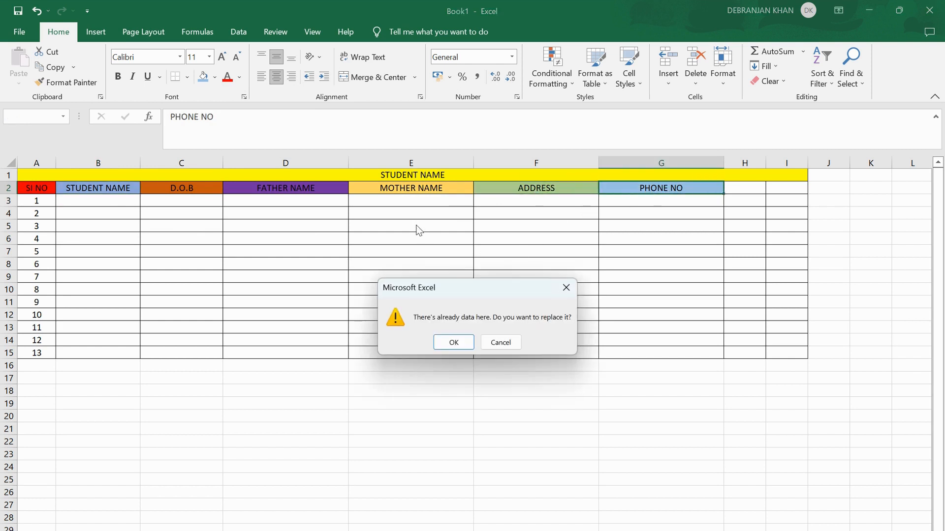
pyautogui.moveTo(500, 342)
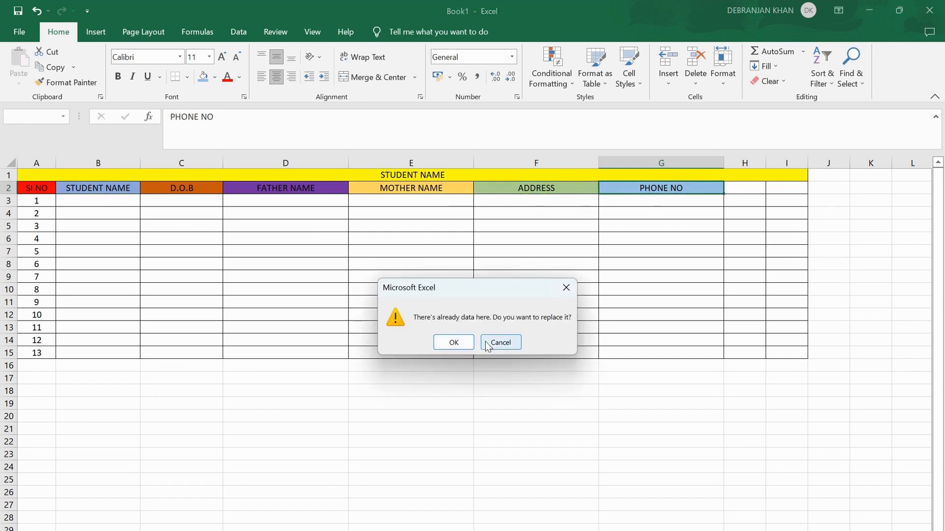
# - Cancel the replace-data warning and select the header cells B2:G2
pyautogui.click(500, 342)
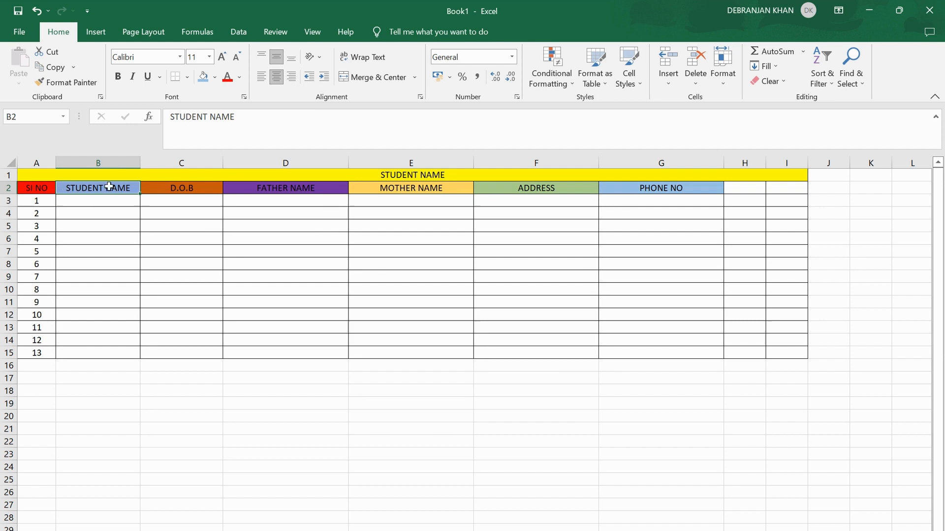
pyautogui.moveTo(98, 187); pyautogui.dragTo(411, 187)
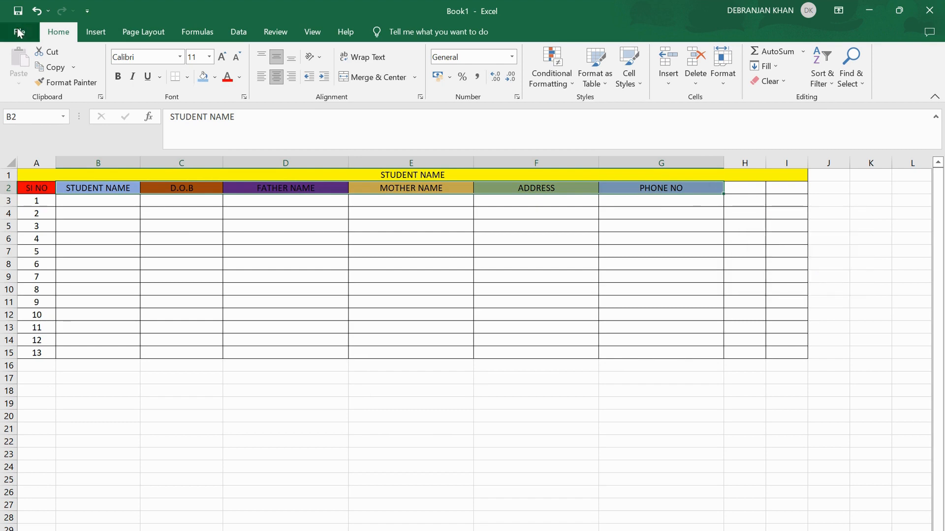
# - Add the Form command from All Commands to the Quick Access Toolbar
pyautogui.click(87, 10)
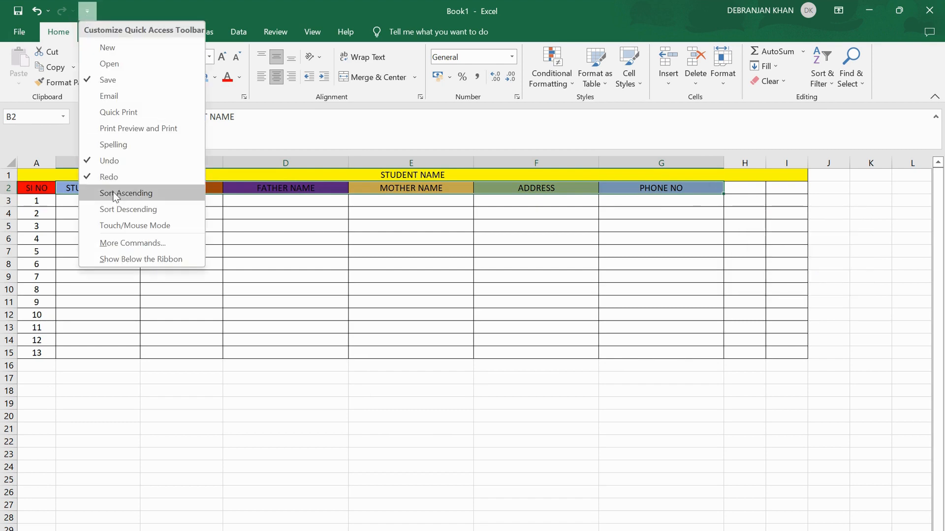
pyautogui.click(132, 243)
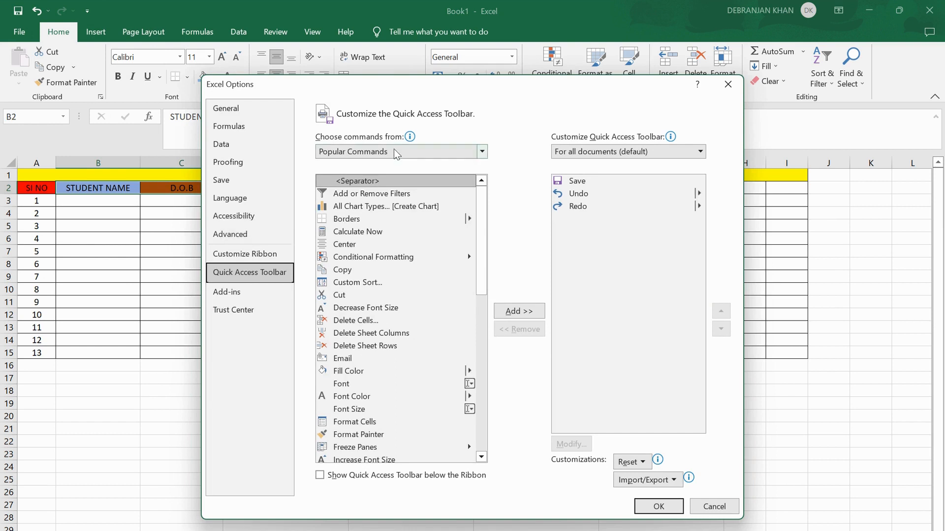
pyautogui.click(481, 151)
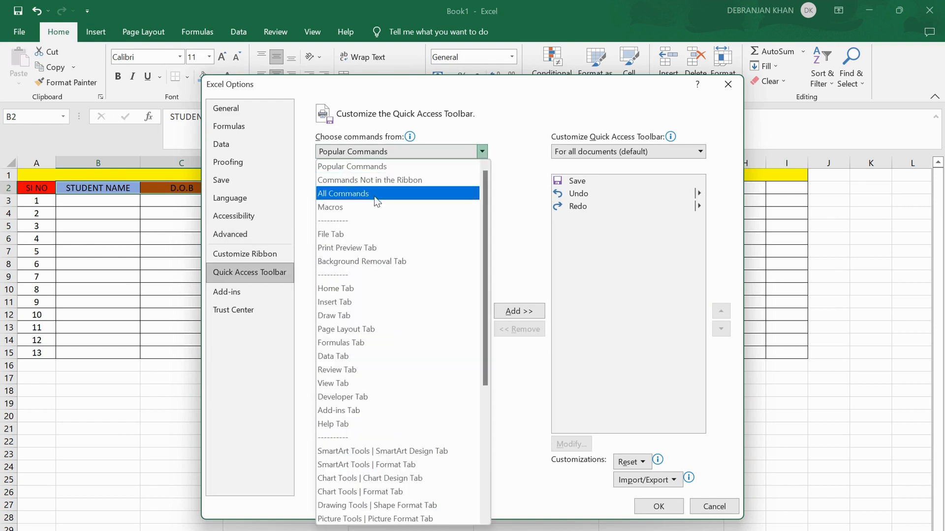
pyautogui.click(344, 193)
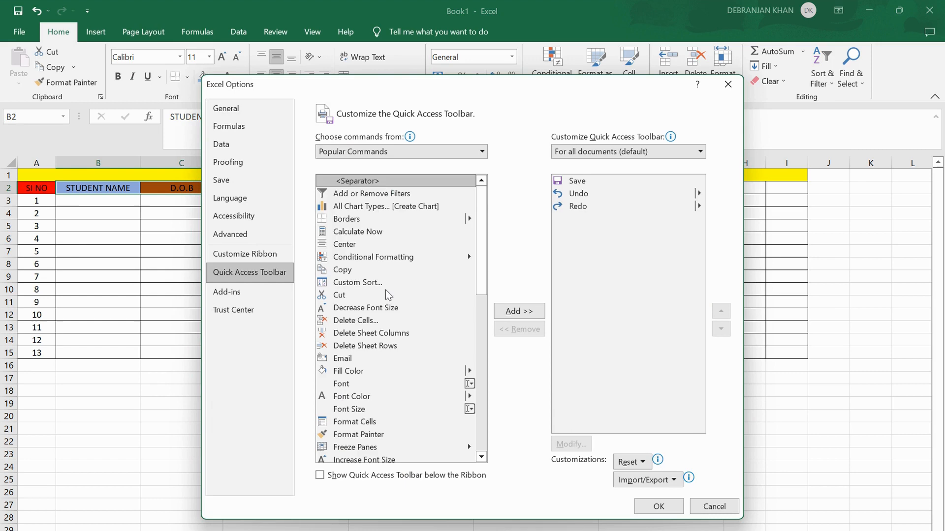
pyautogui.click(401, 151)
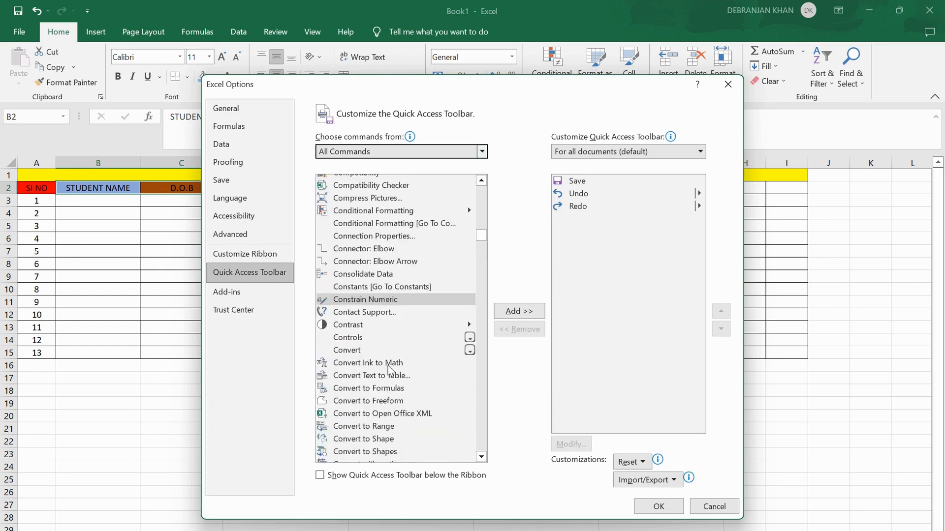
pyautogui.scroll(-3)
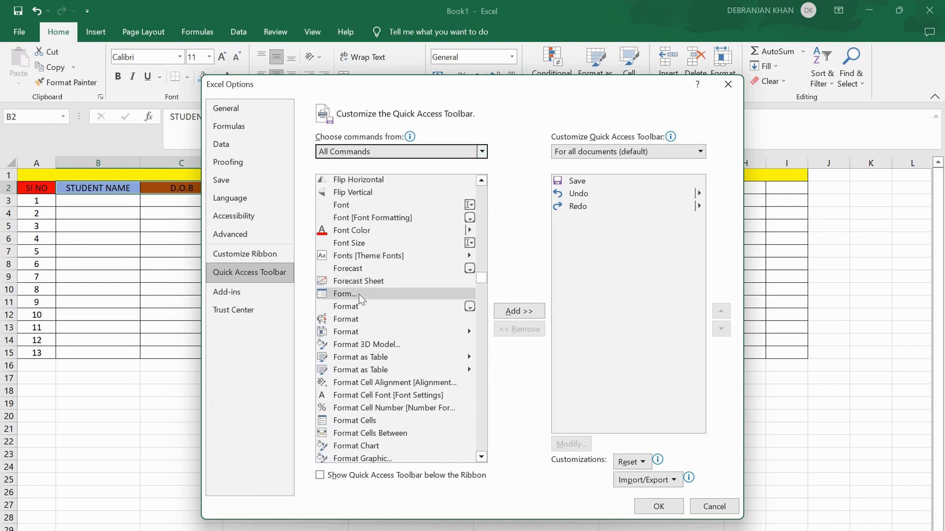
pyautogui.click(345, 294)
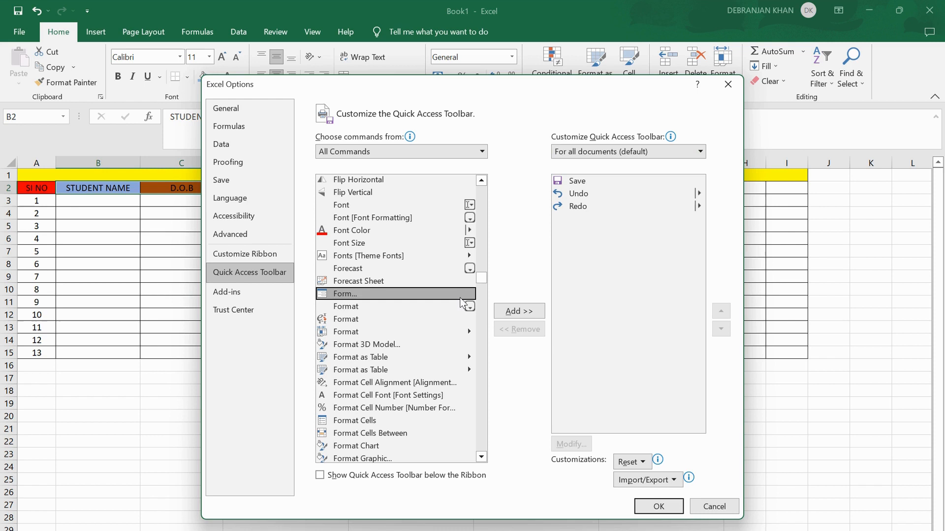
pyautogui.click(518, 311)
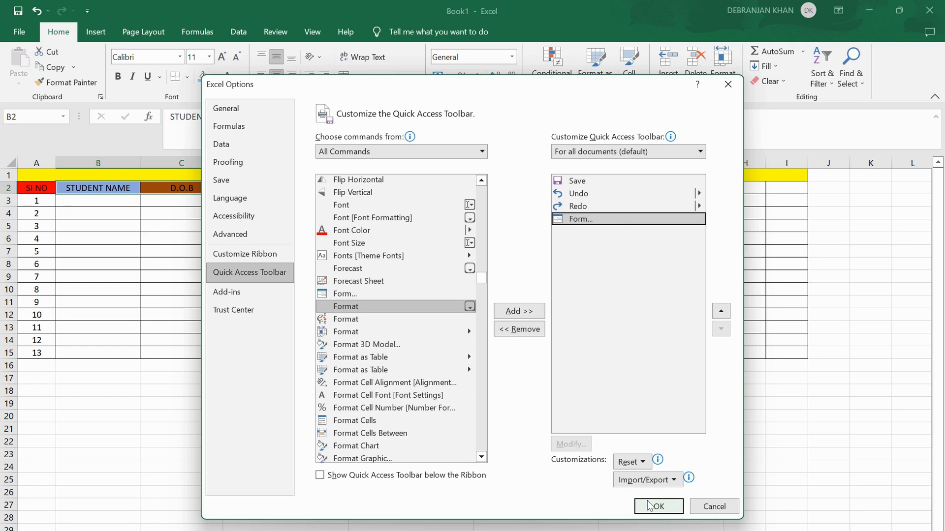
pyautogui.click(657, 506)
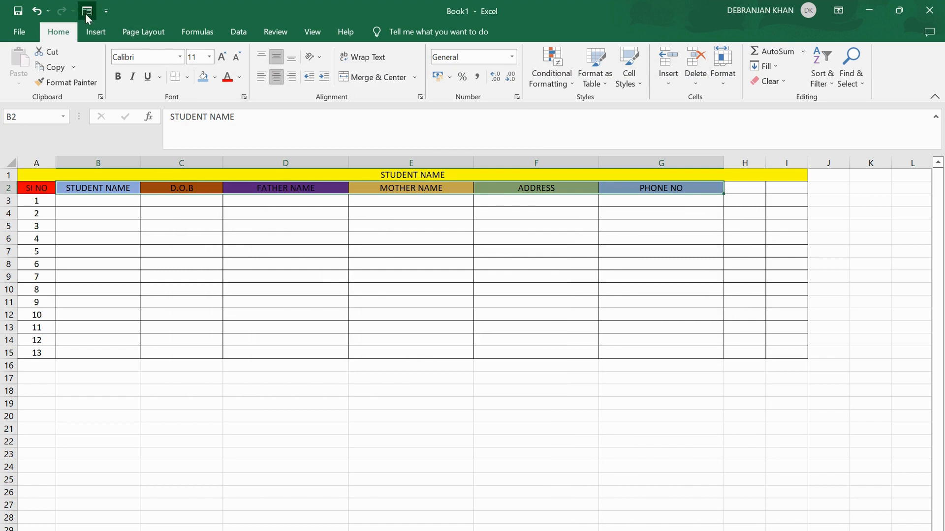
# - Launch the Sheet1 data-entry form showing all student record header fields
pyautogui.click(87, 10)
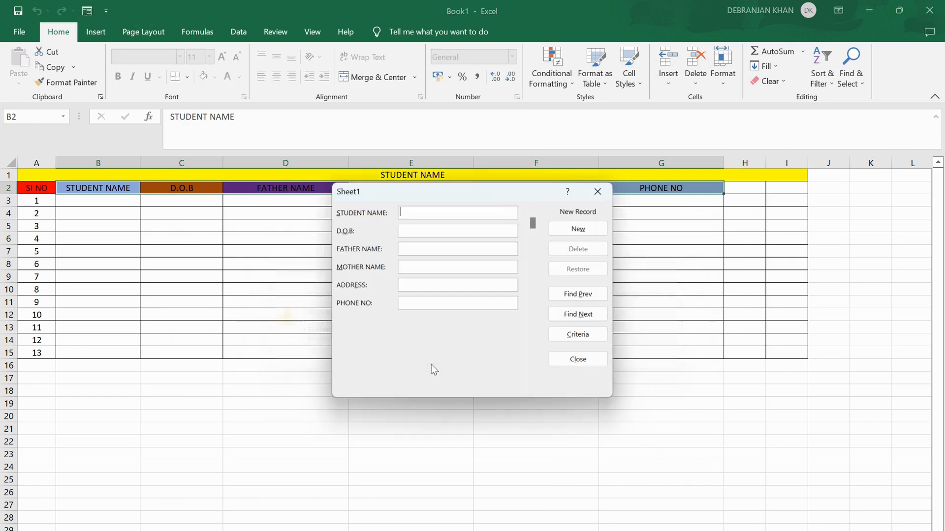